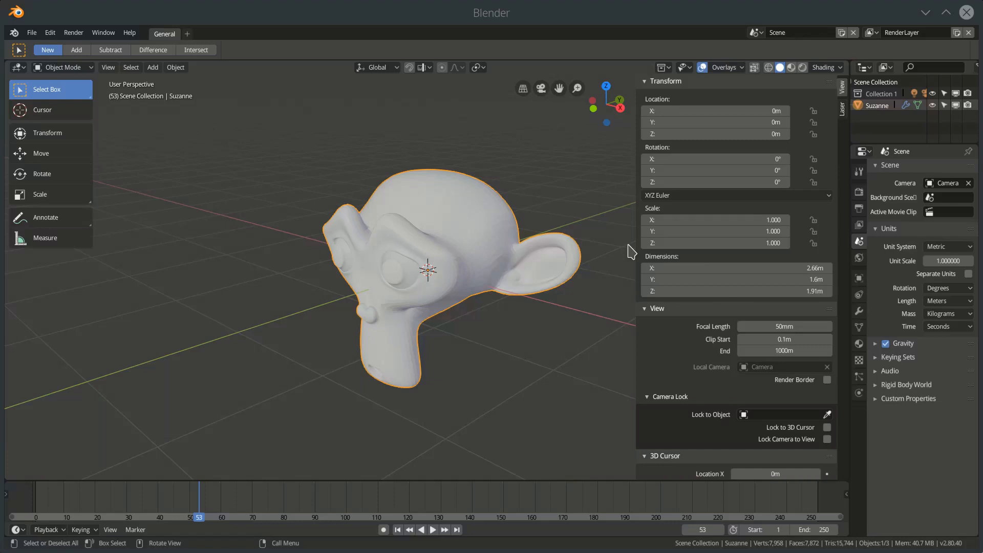
mouse_move(49, 32)
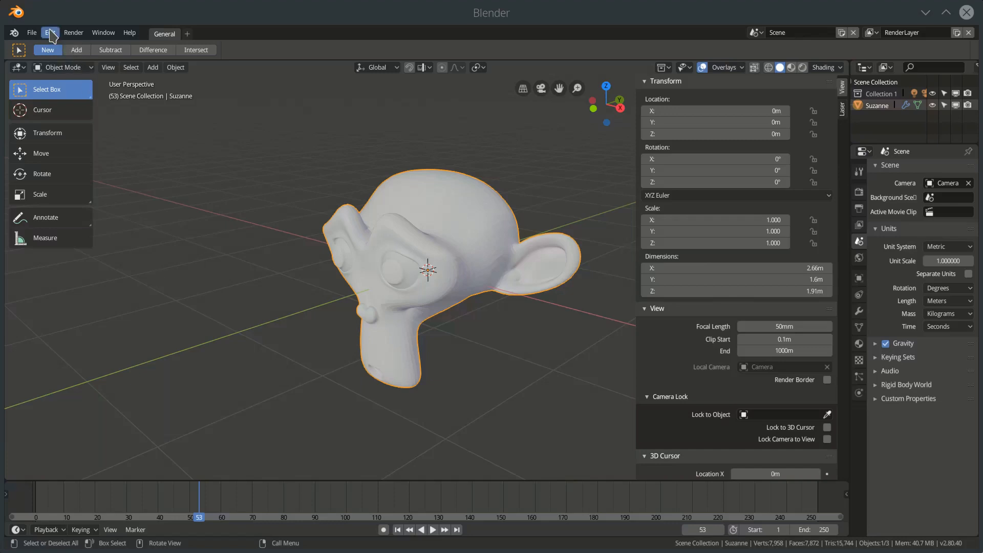
Review the Add-ons list in Preferences and back out of installing an add-on from file.
click(46, 33)
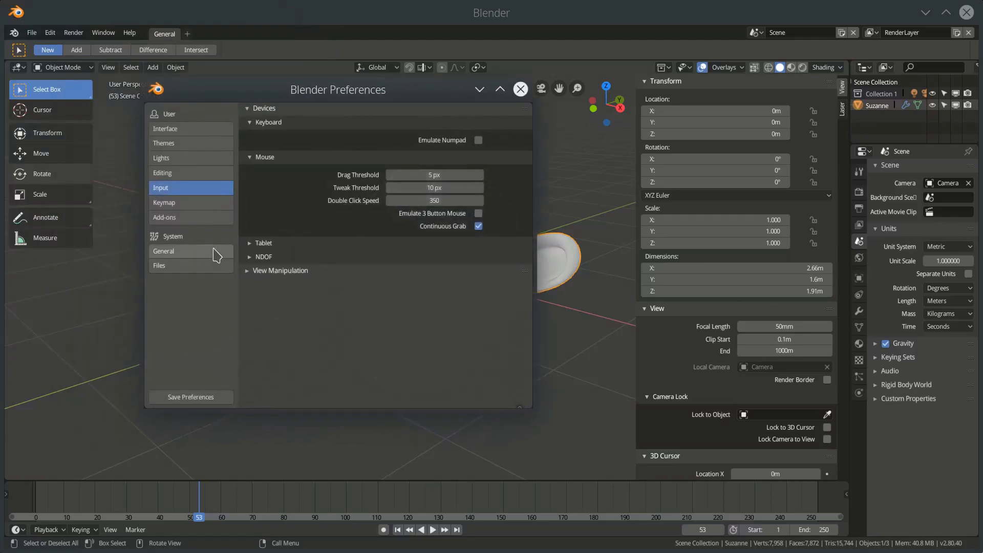
click(166, 217)
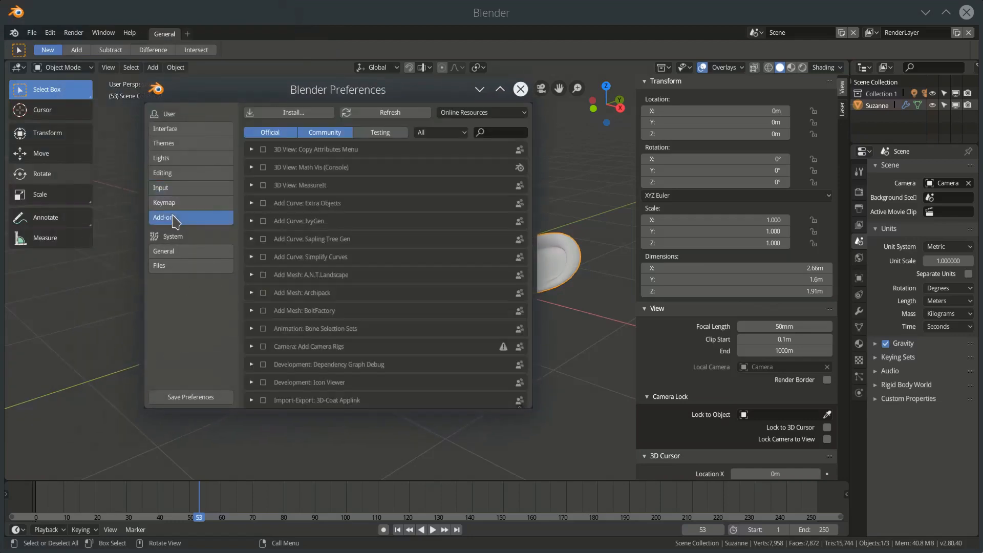
mouse_move(177, 217)
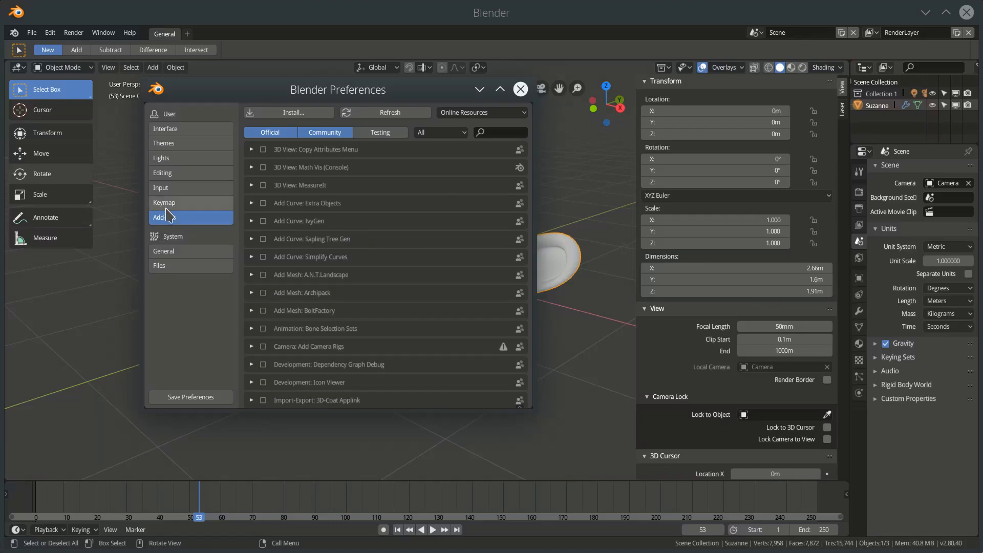
click(288, 113)
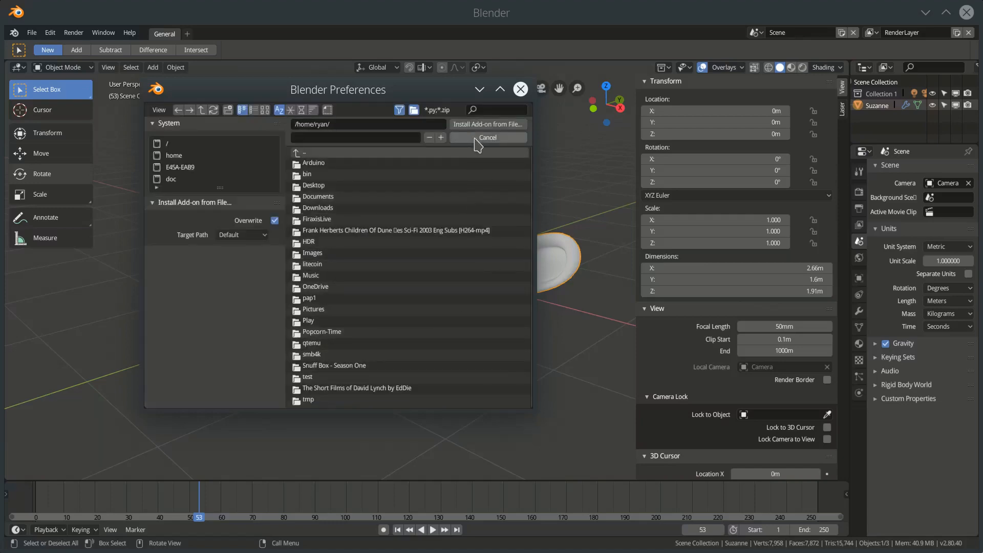
mouse_move(470, 174)
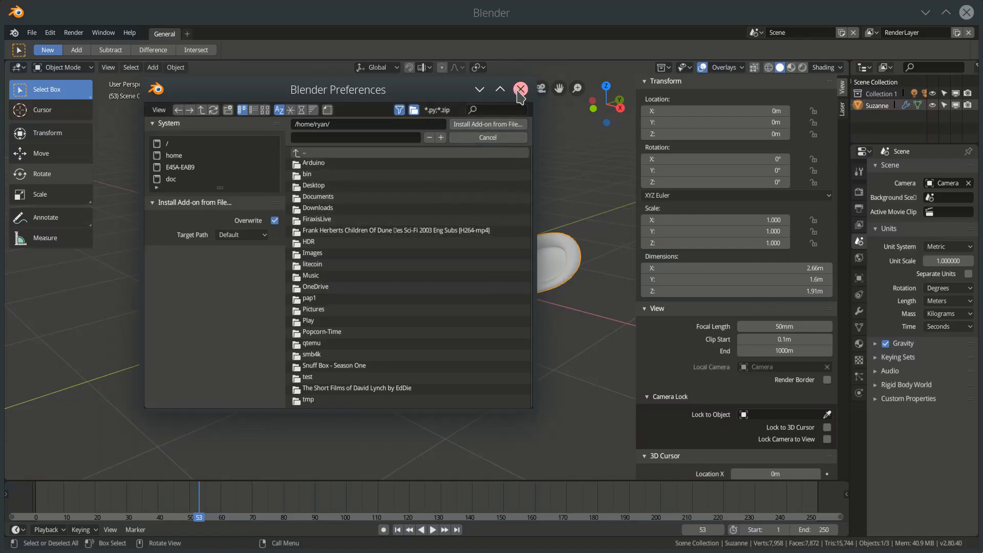
click(521, 89)
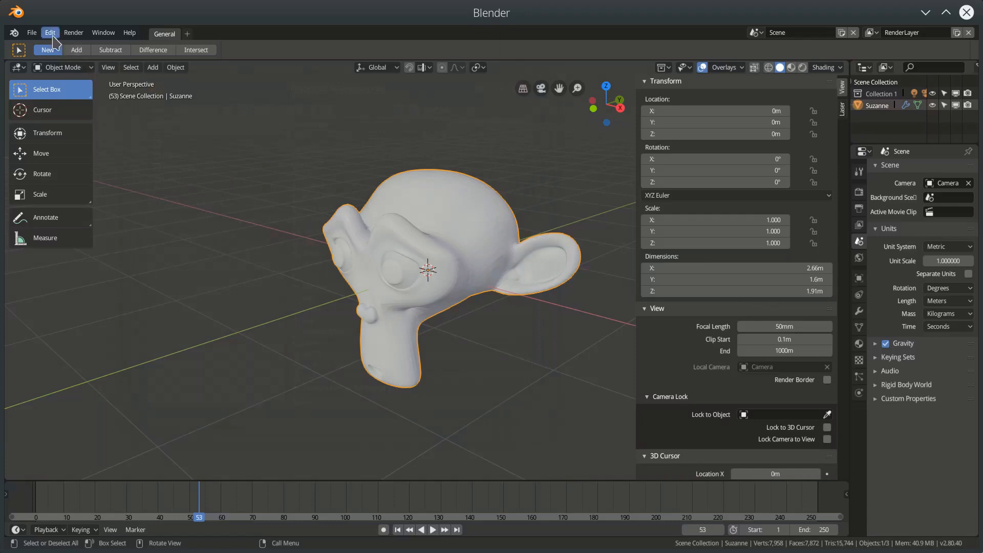
Toggle the Laser Slicer add-on off and on, then show its panel in the sidebar Laser tab.
click(49, 32)
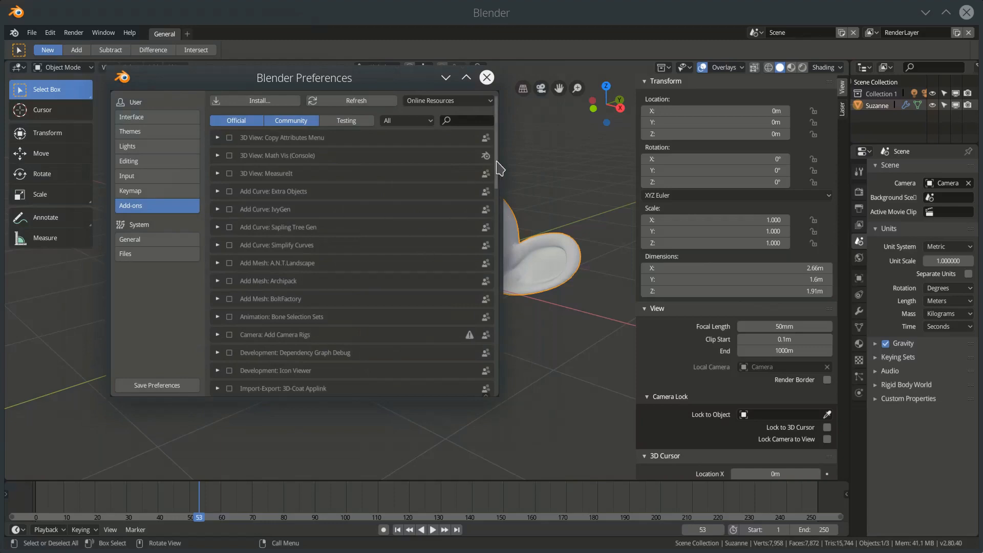
scroll(down, 3)
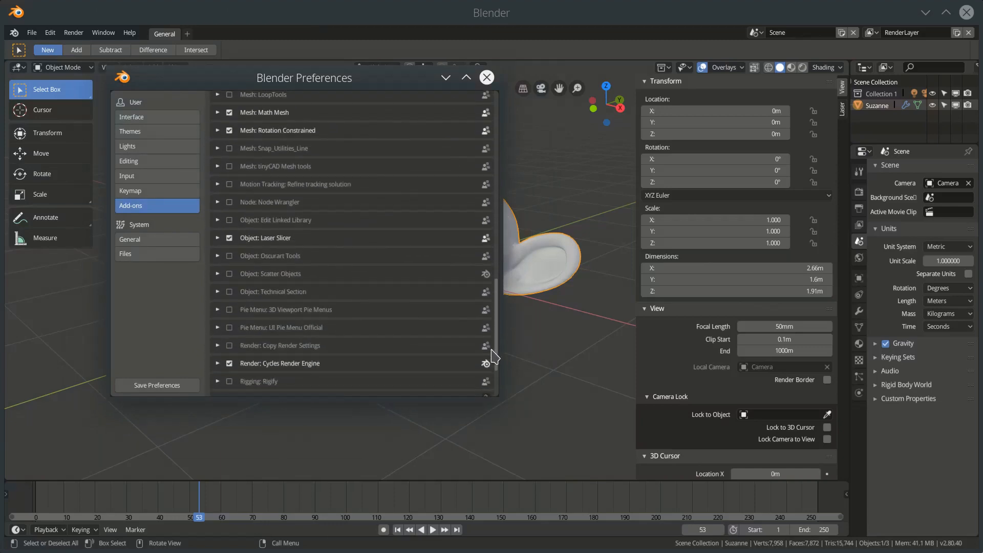
scroll(down, 3)
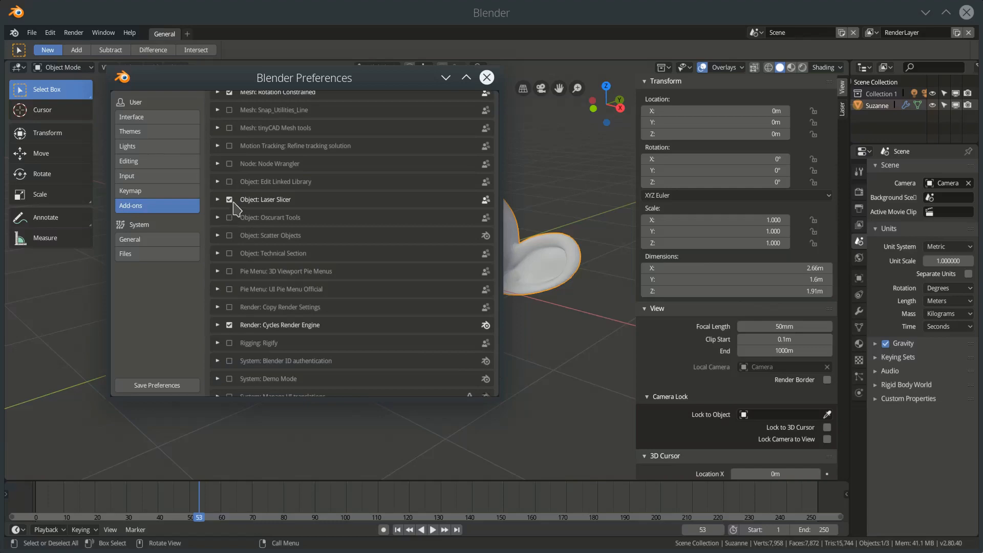
click(229, 200)
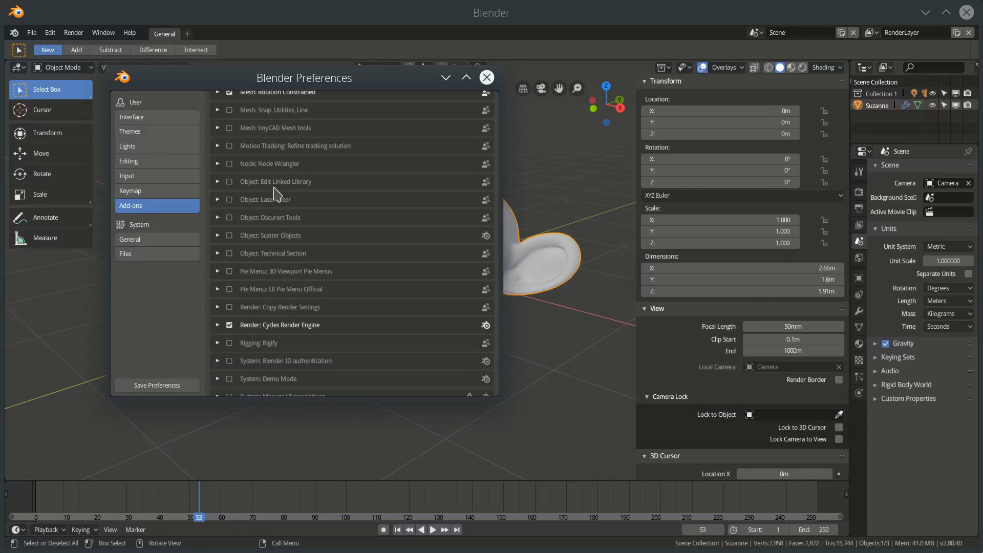
click(229, 200)
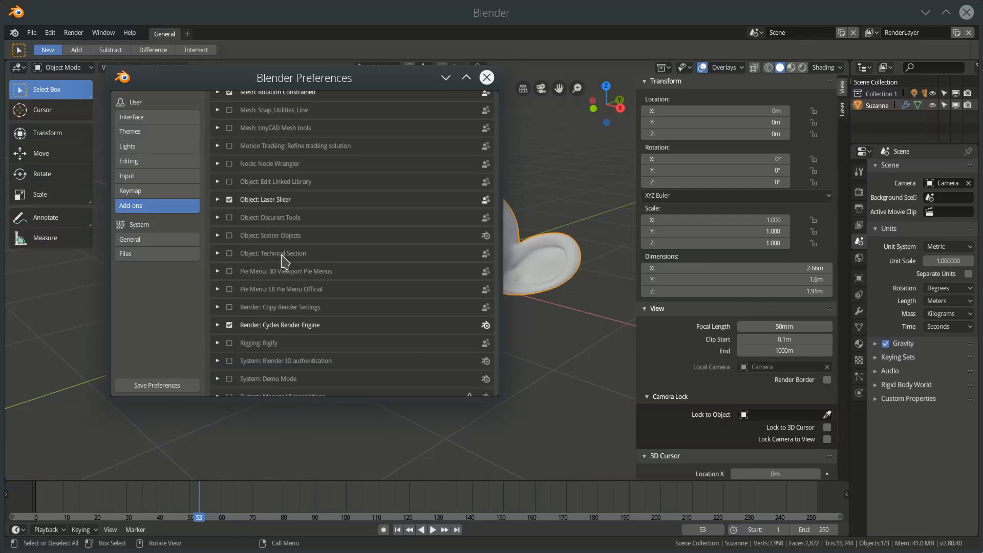
mouse_move(282, 264)
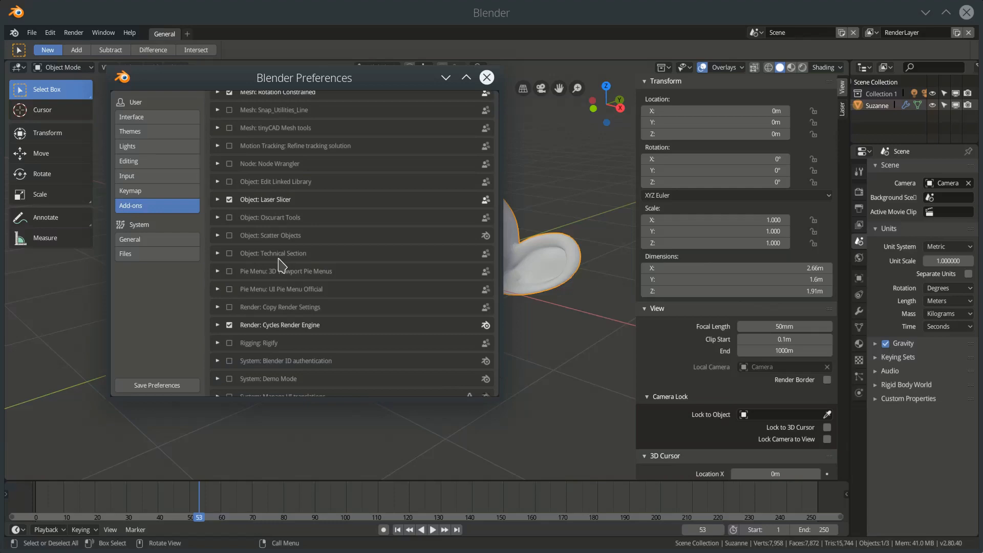
mouse_move(191, 390)
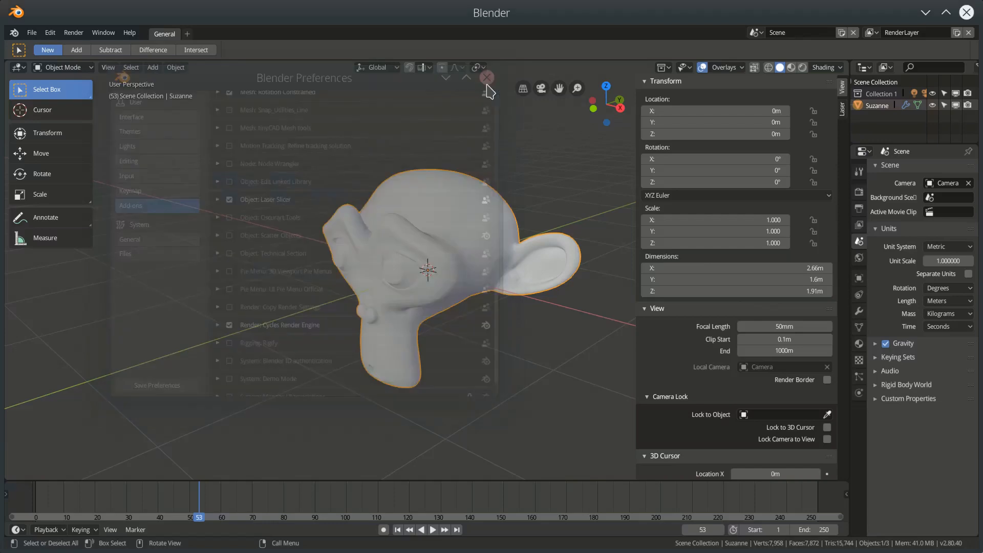
click(487, 77)
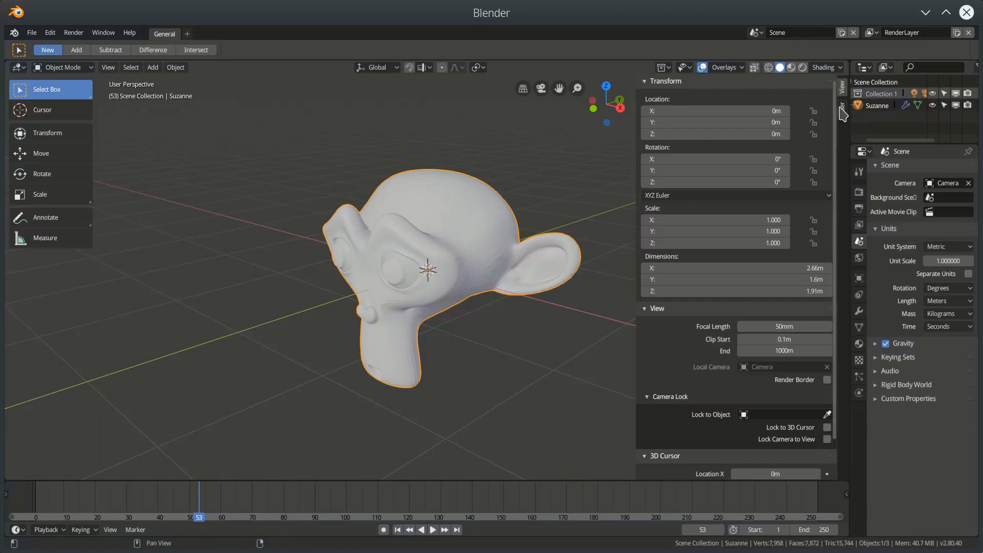
click(842, 110)
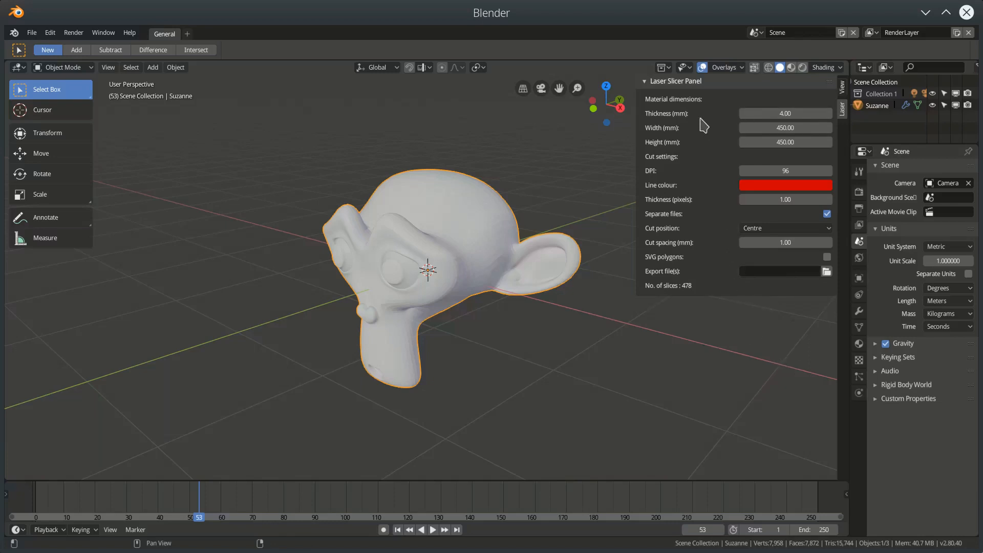
Change the material Thickness from 4.00 to 2.00 mm, raising the slice count to 956.
click(786, 128)
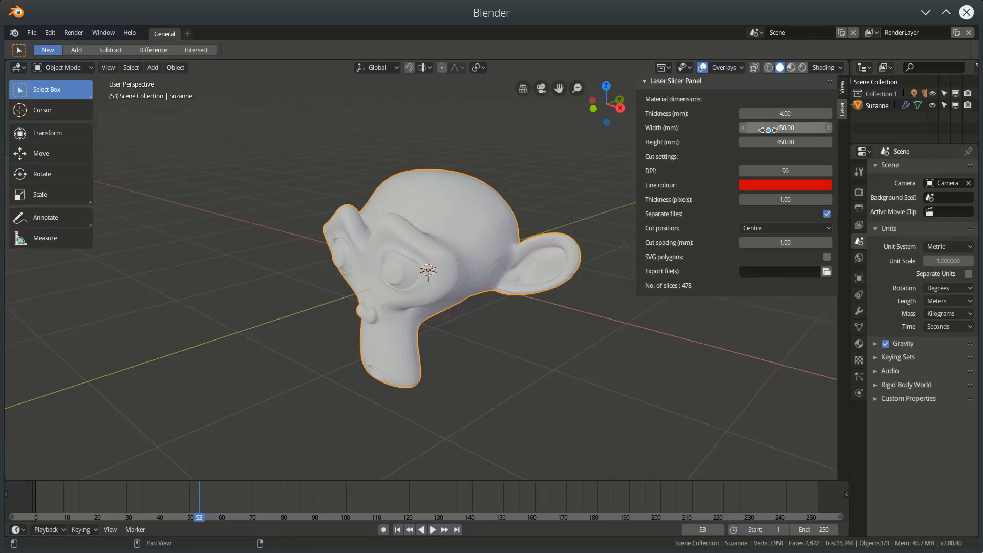
mouse_move(786, 128)
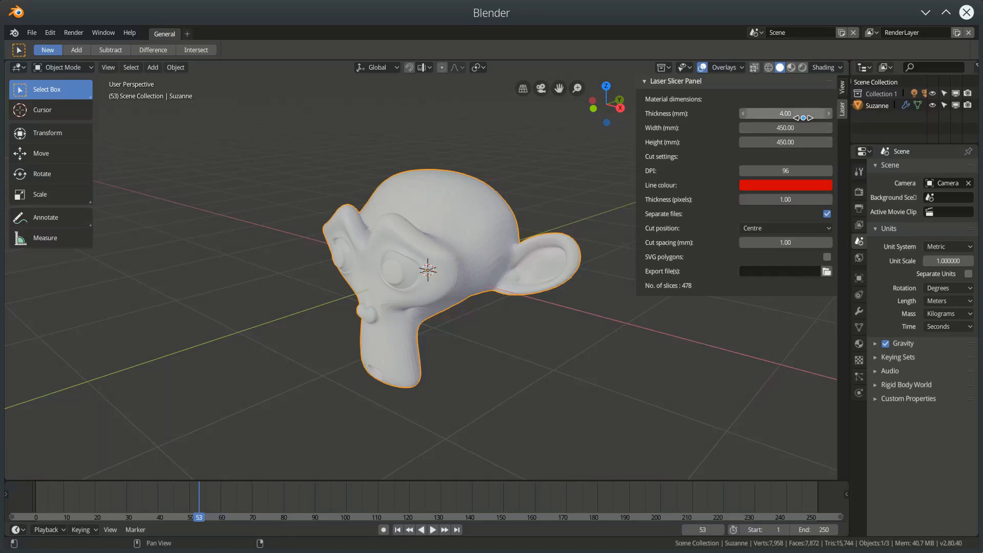
click(786, 113)
text(2)
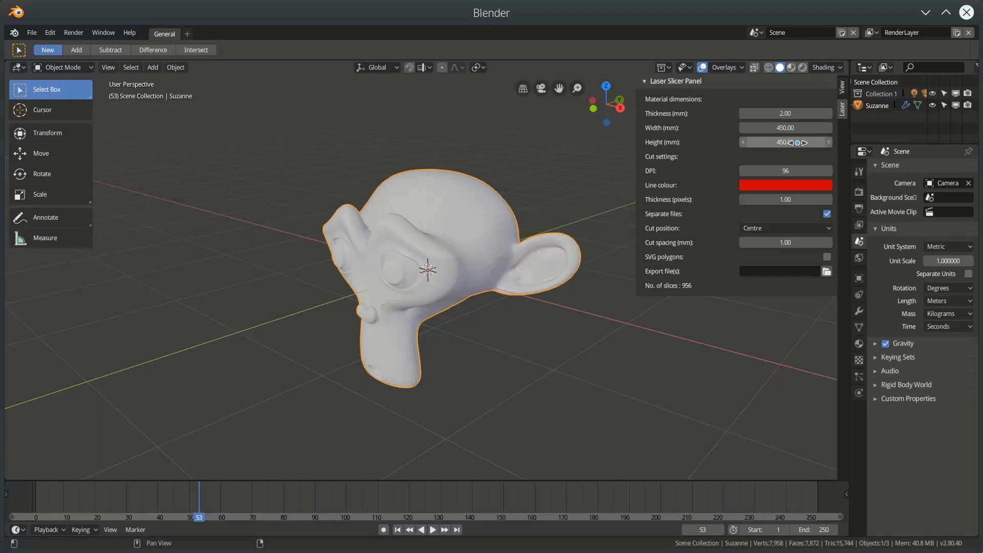
mouse_move(785, 141)
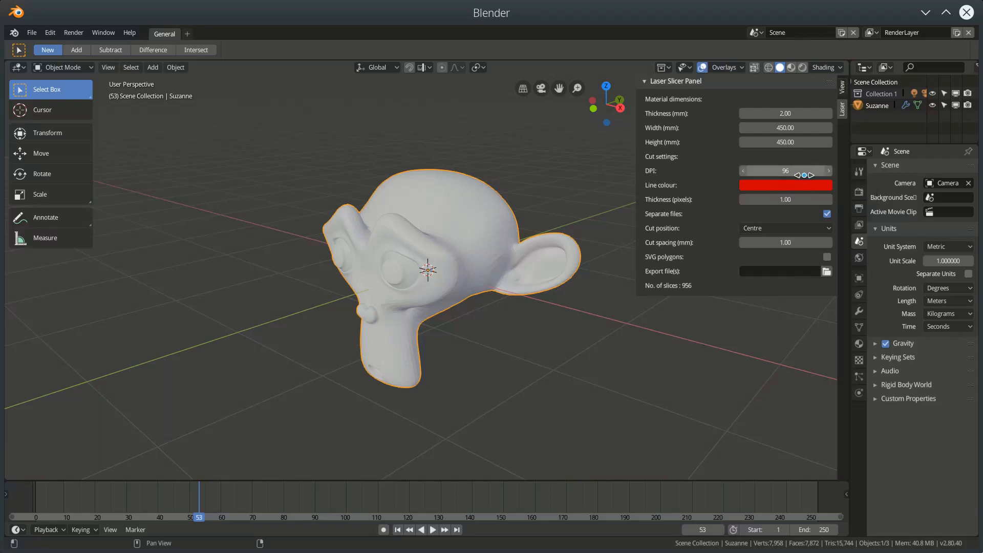
mouse_move(786, 170)
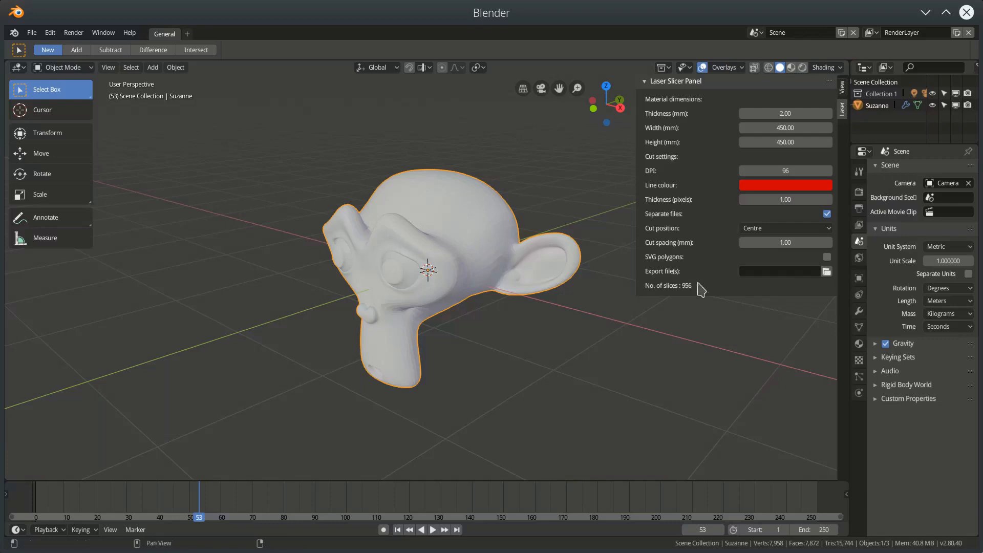
mouse_move(711, 274)
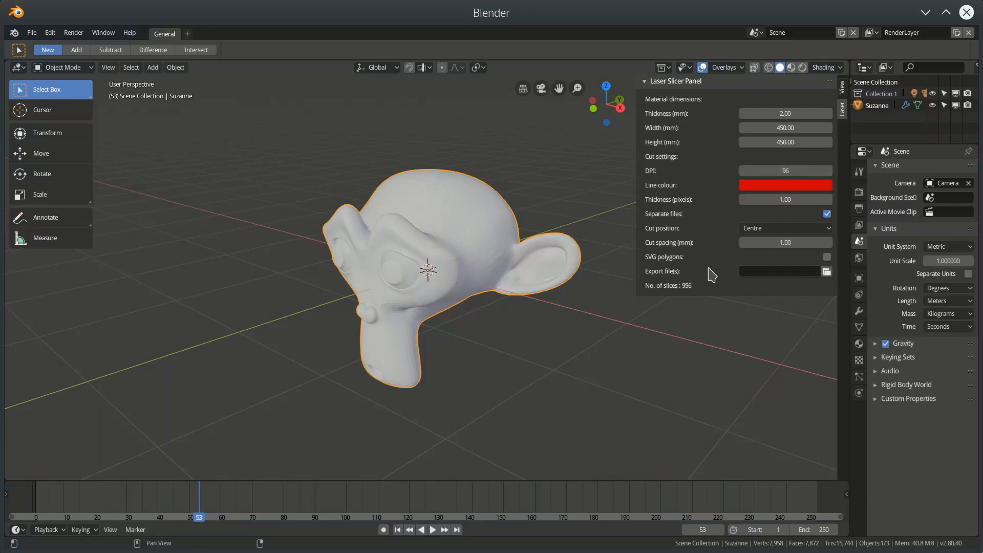
mouse_move(660, 285)
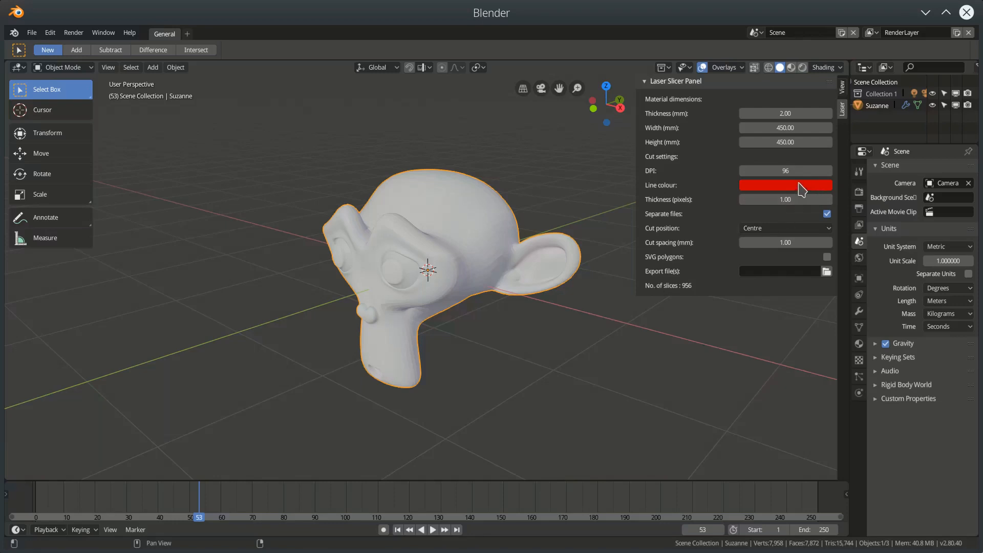
mouse_move(780, 186)
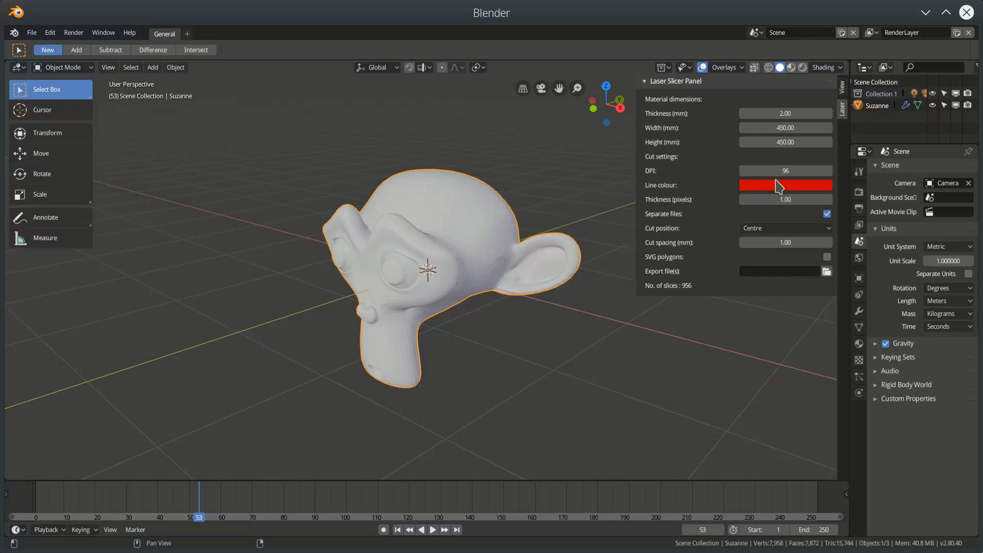
mouse_move(780, 195)
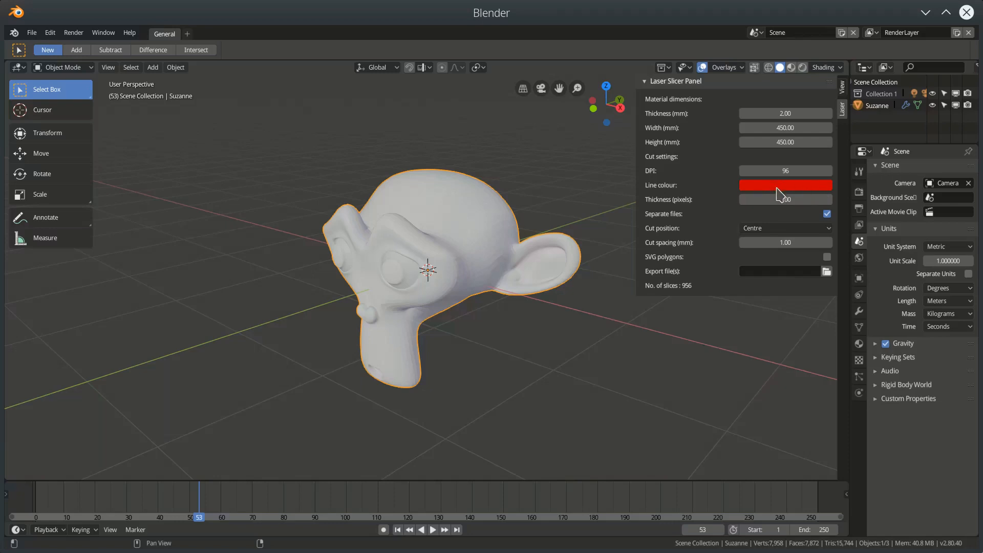
click(786, 185)
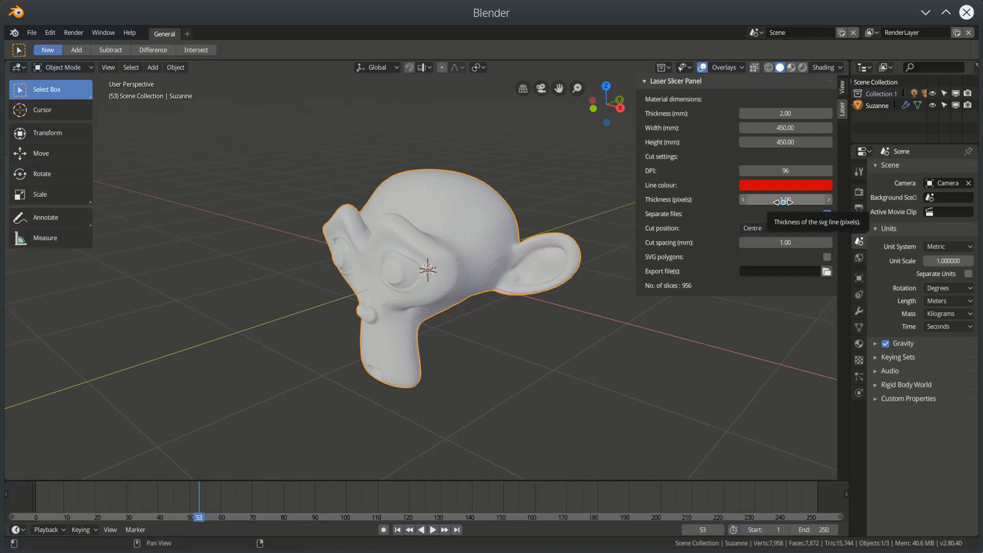
click(827, 213)
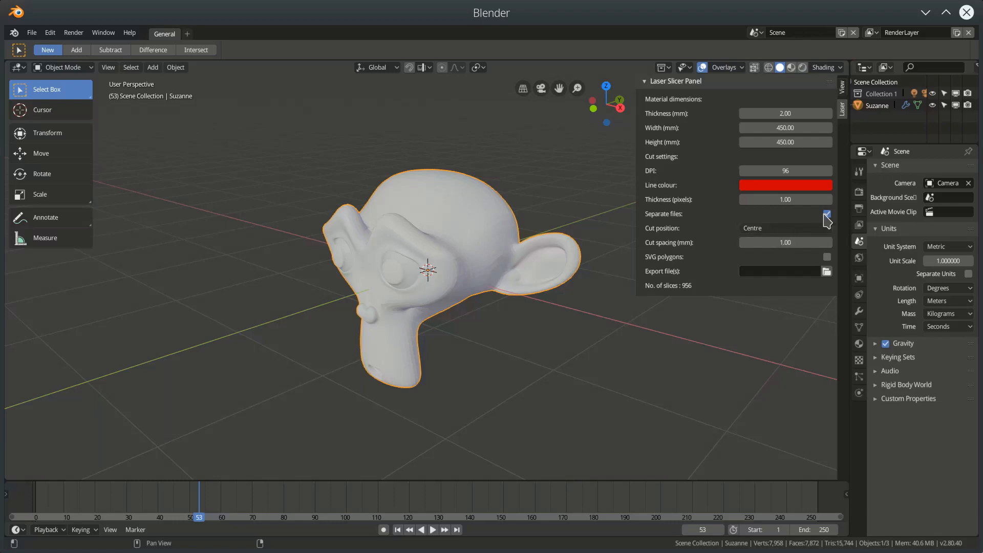
mouse_move(826, 214)
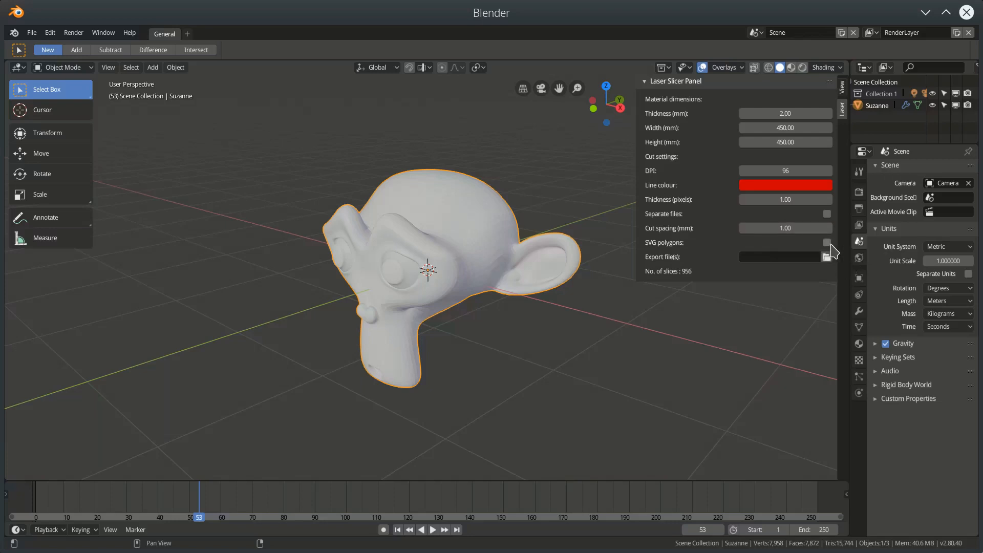
mouse_move(825, 243)
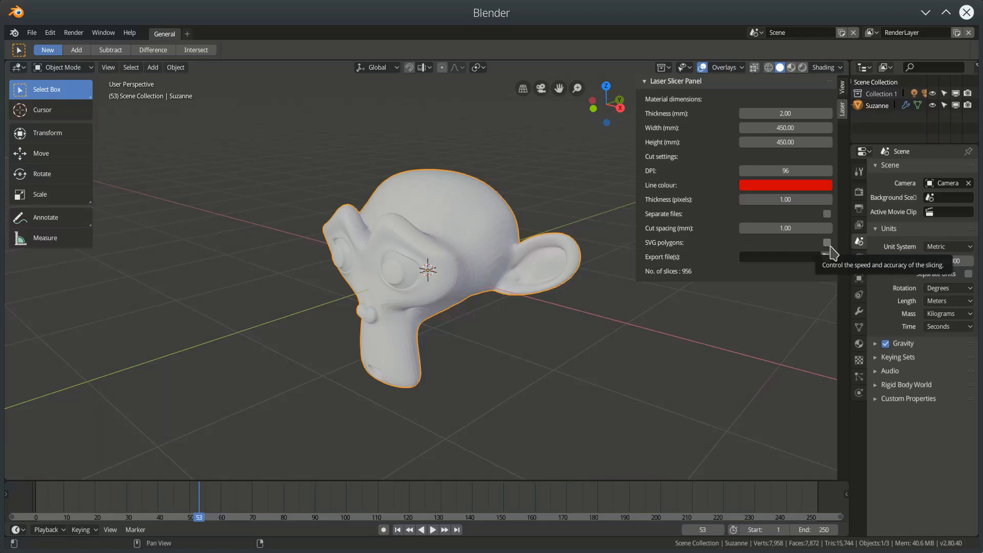
mouse_move(832, 278)
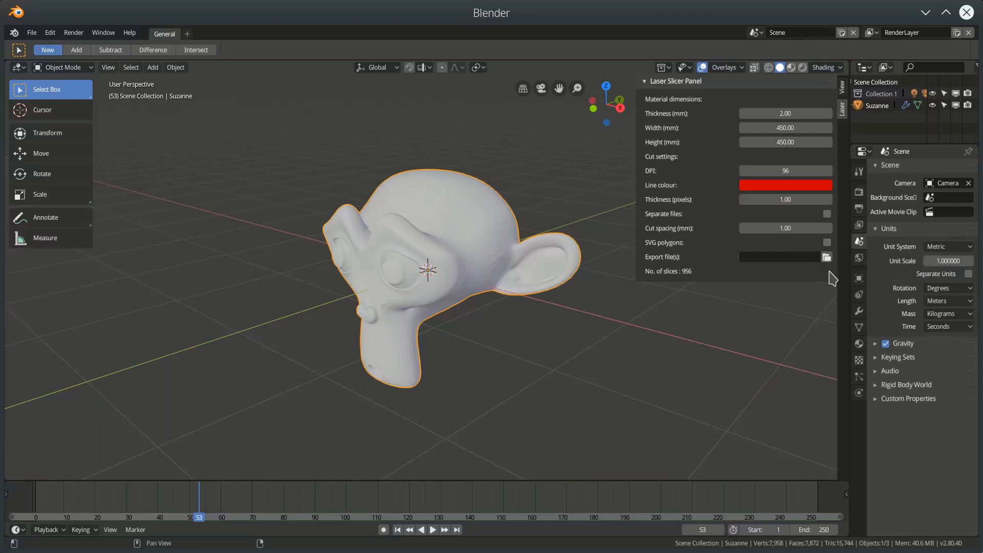
mouse_move(823, 271)
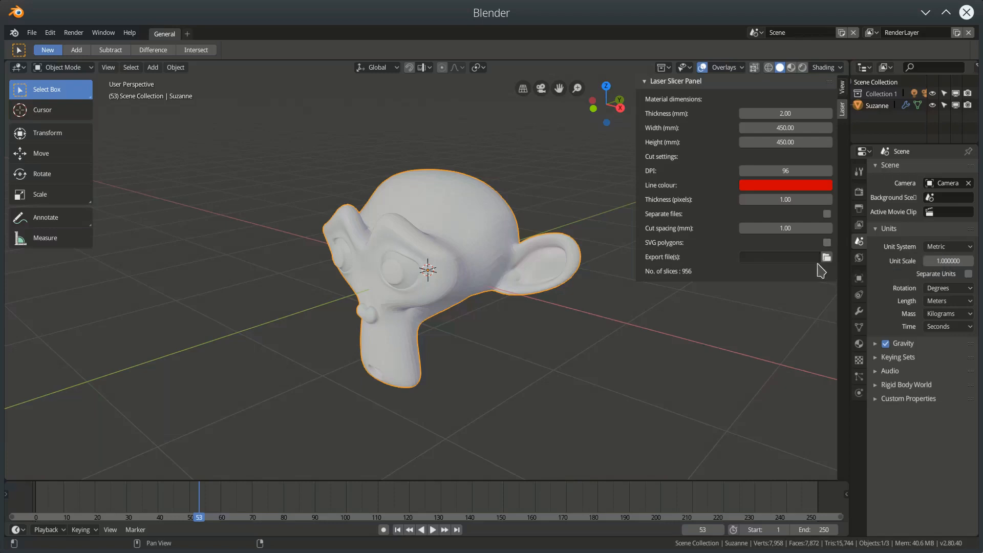
mouse_move(742, 270)
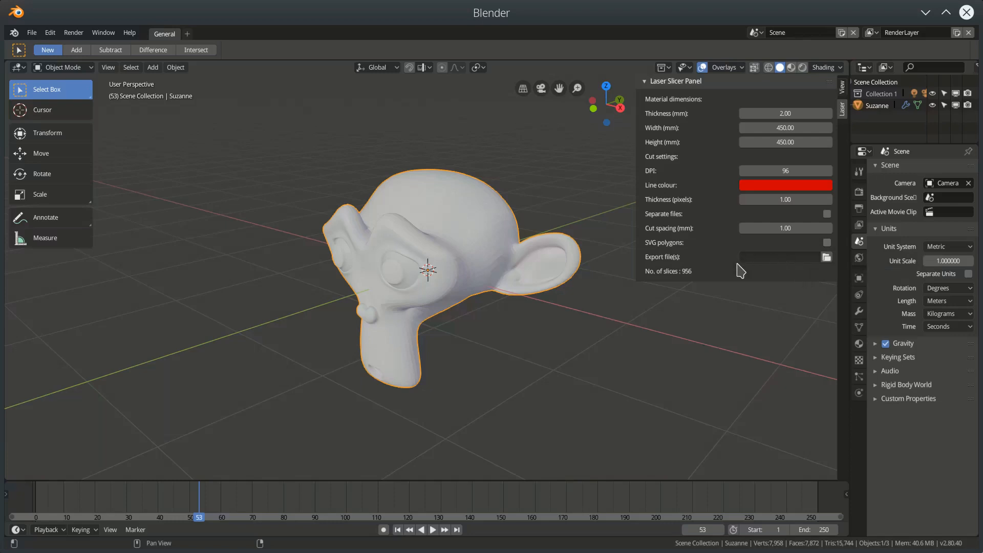
mouse_move(767, 262)
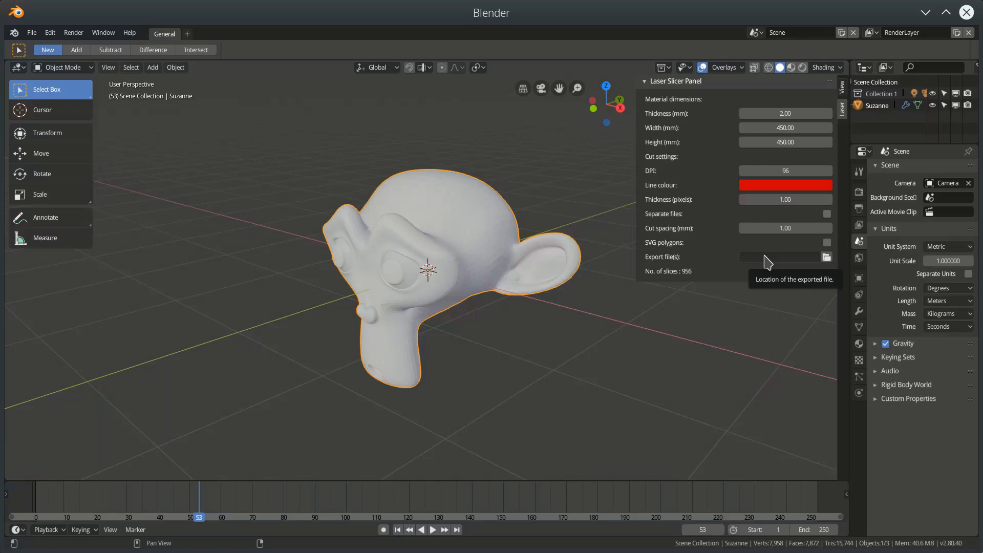
mouse_move(479, 275)
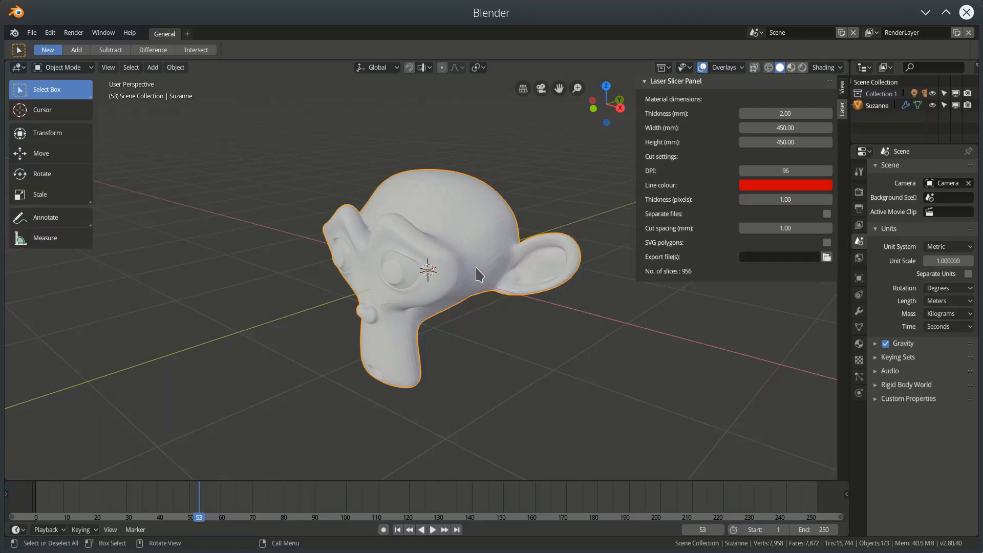
mouse_move(780, 262)
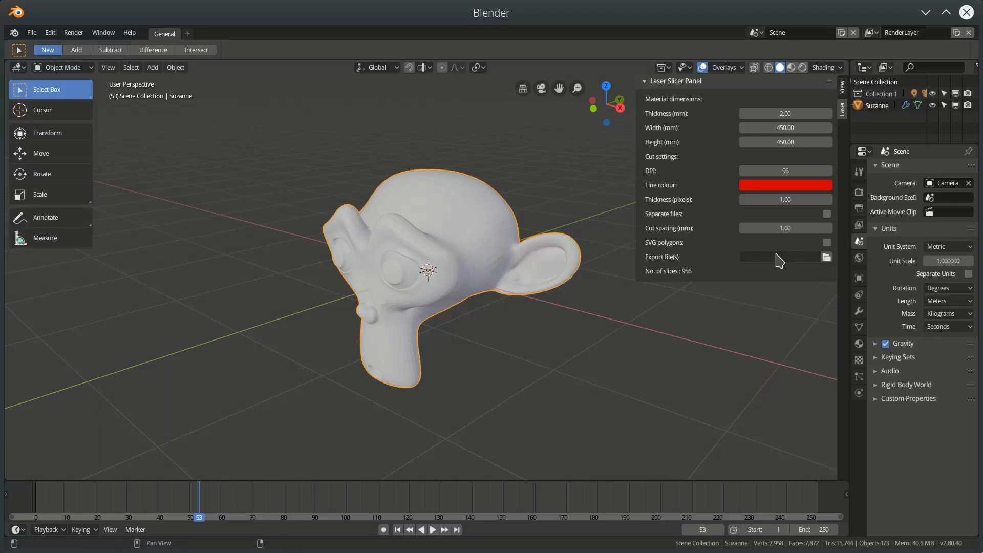
mouse_move(690, 280)
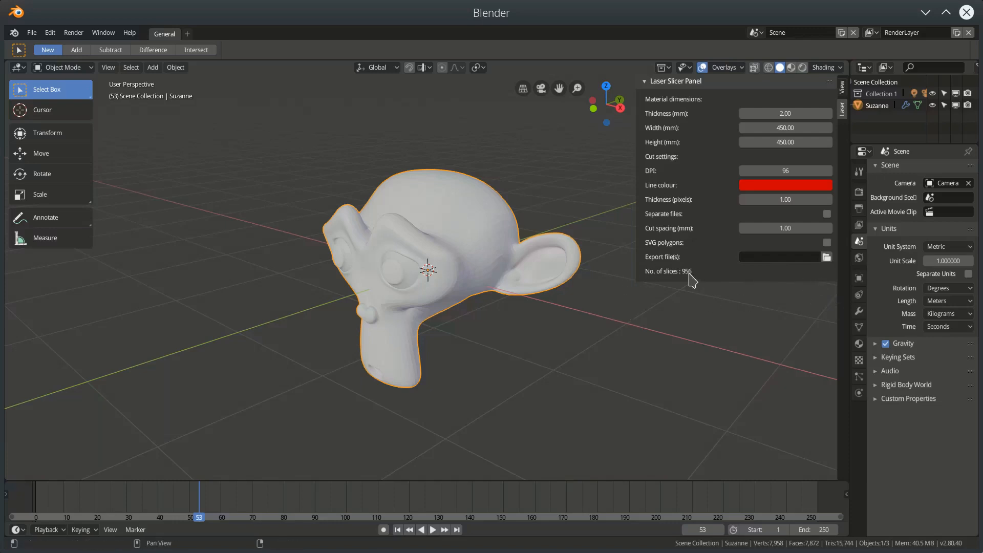
mouse_move(506, 266)
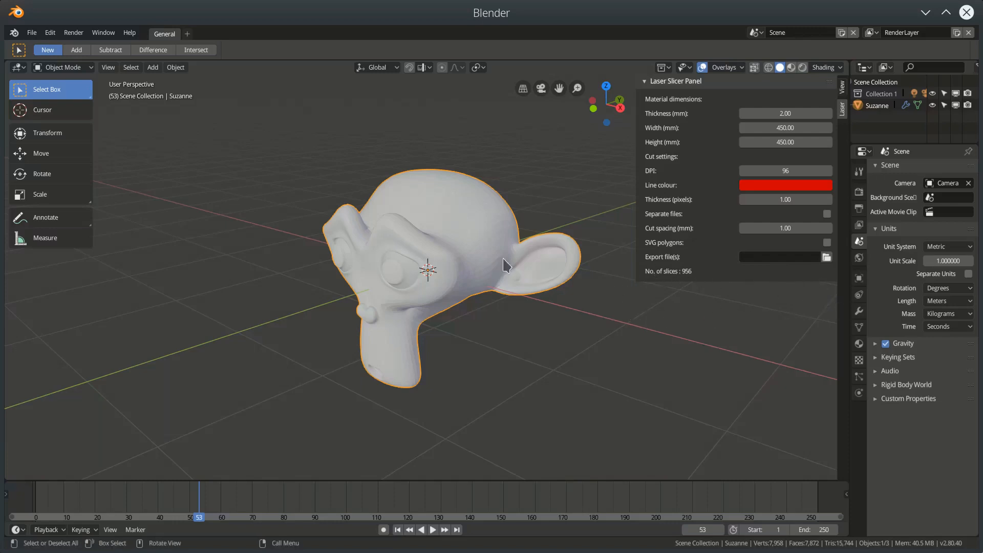
mouse_move(548, 359)
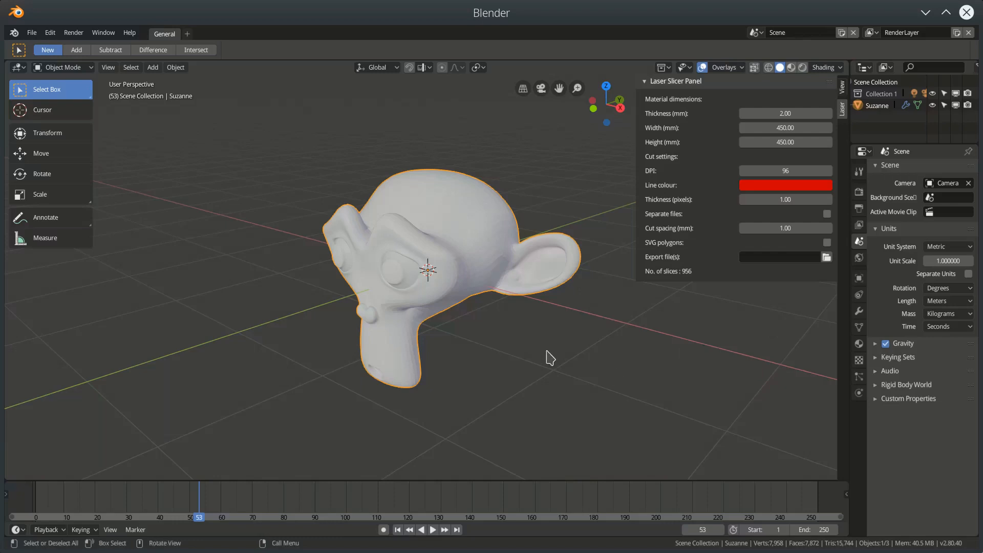
mouse_move(532, 167)
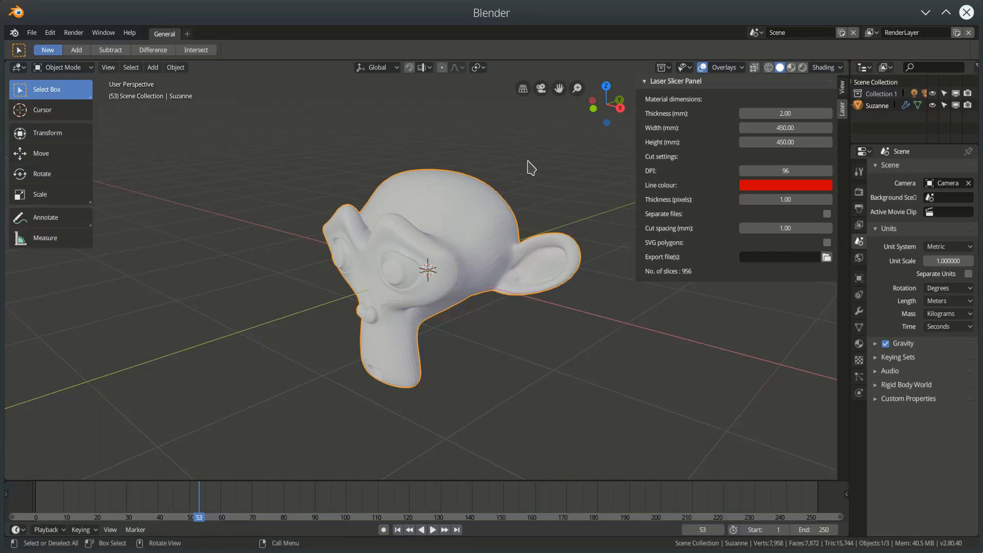
mouse_move(709, 298)
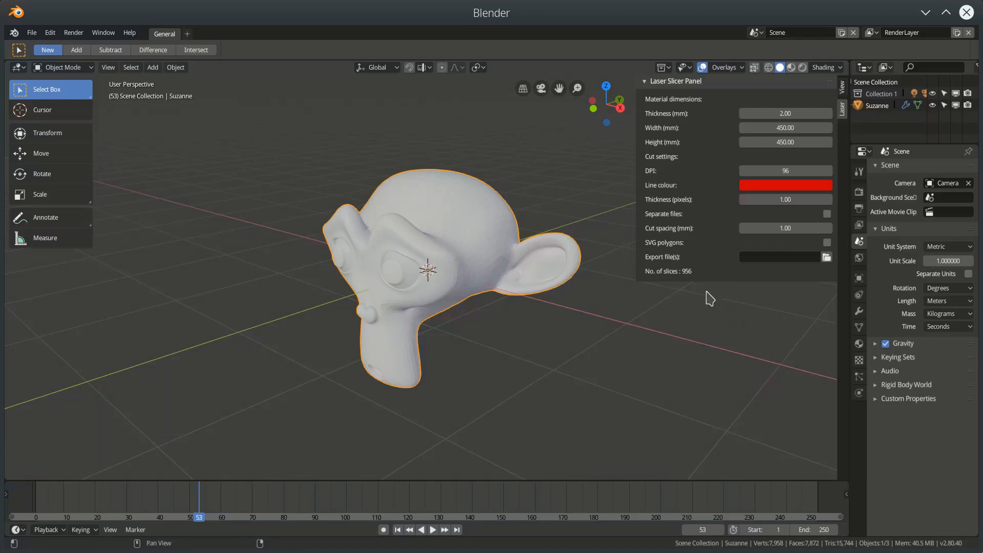
mouse_move(477, 264)
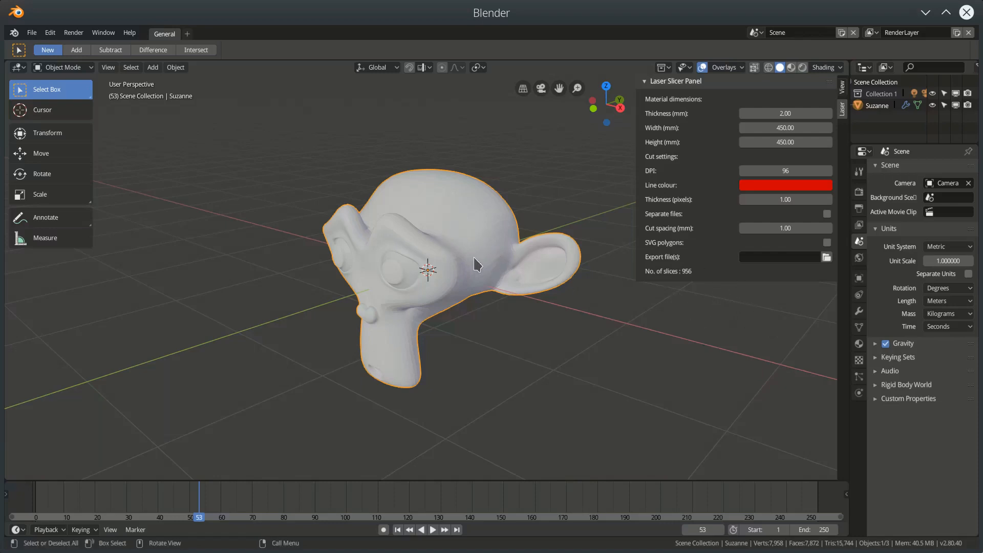
mouse_move(470, 263)
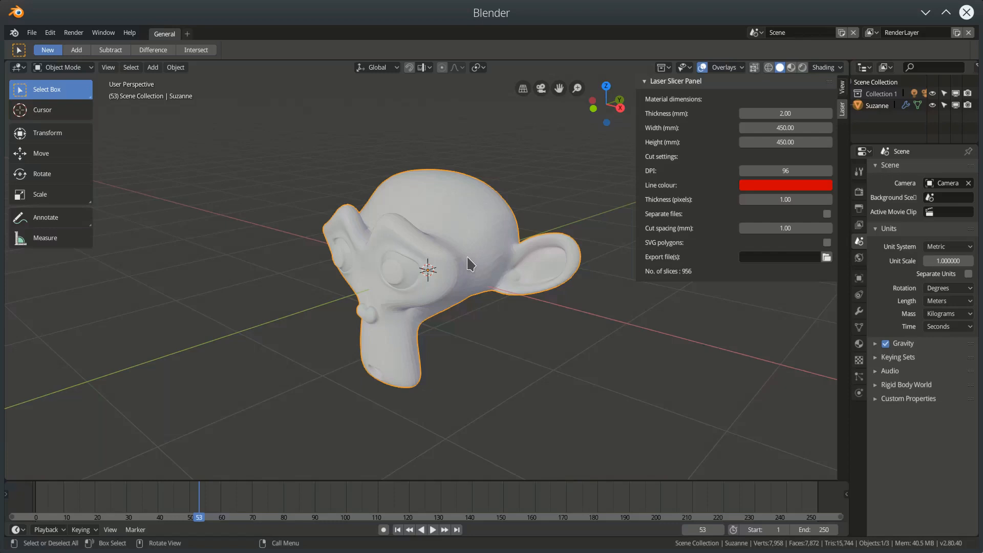
mouse_move(413, 253)
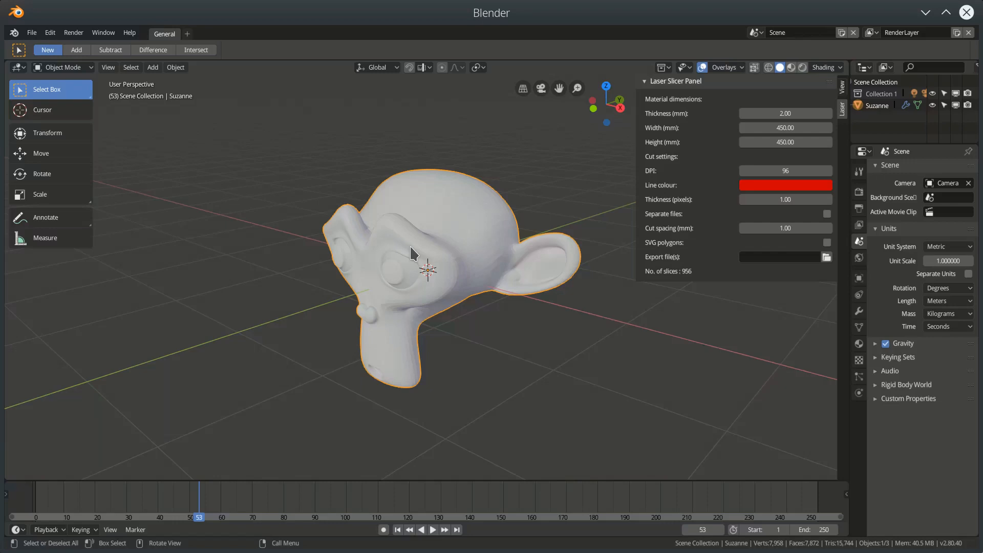
mouse_move(543, 322)
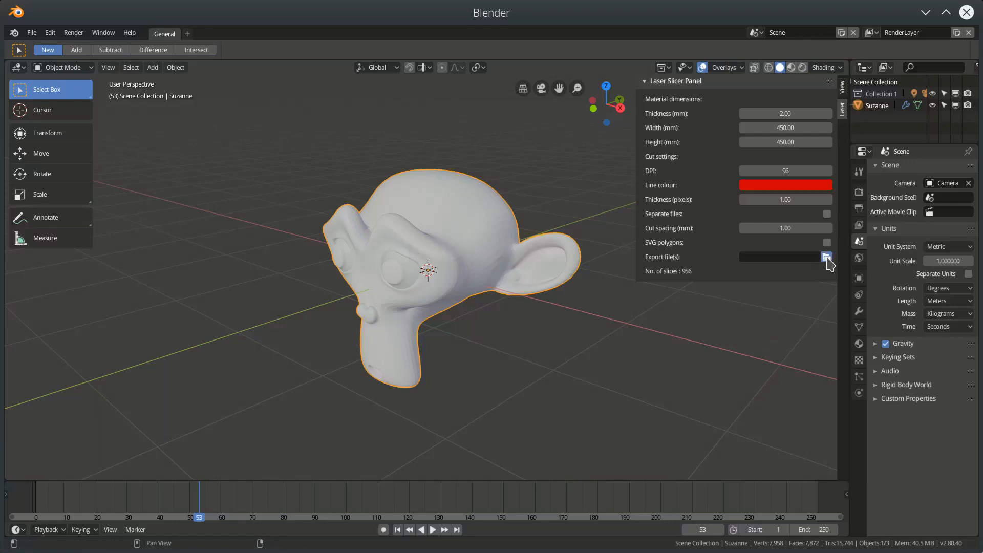
Browse for the Export file(s) destination to name it new_test.svg.
click(827, 256)
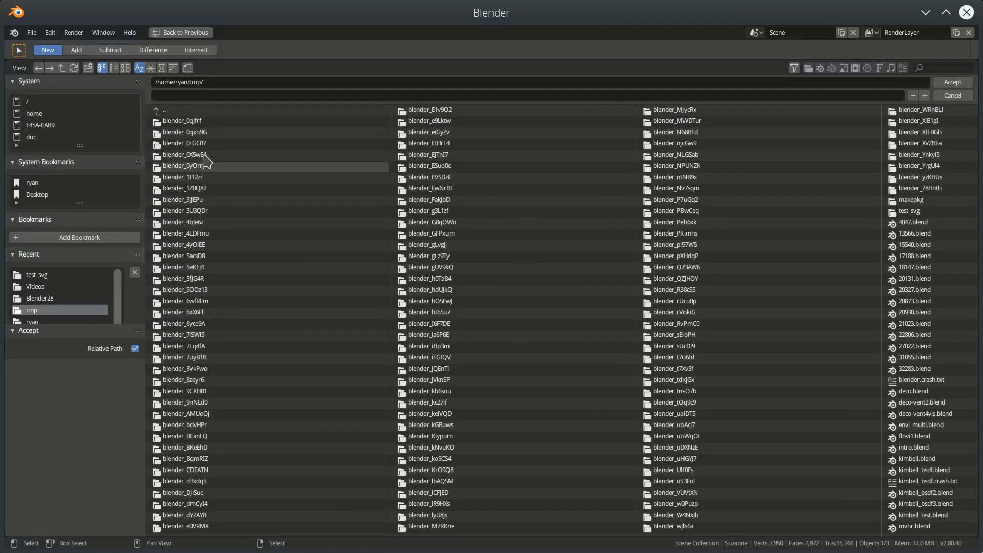
mouse_move(912, 211)
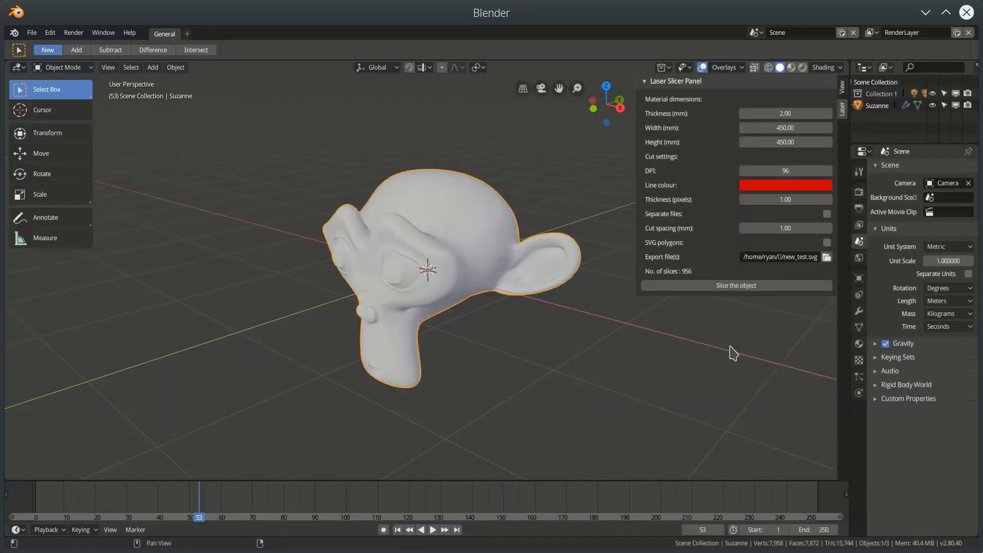
mouse_move(736, 286)
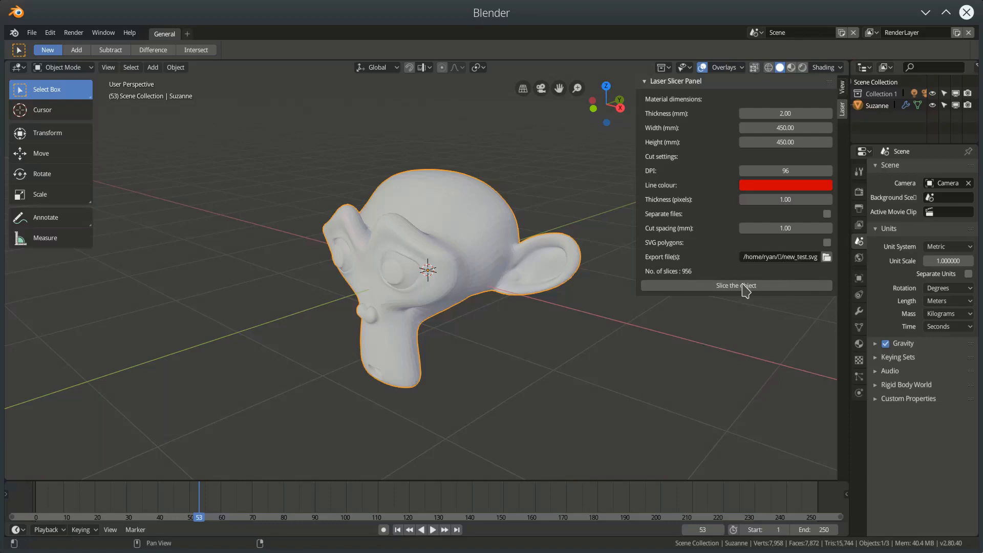
click(505, 361)
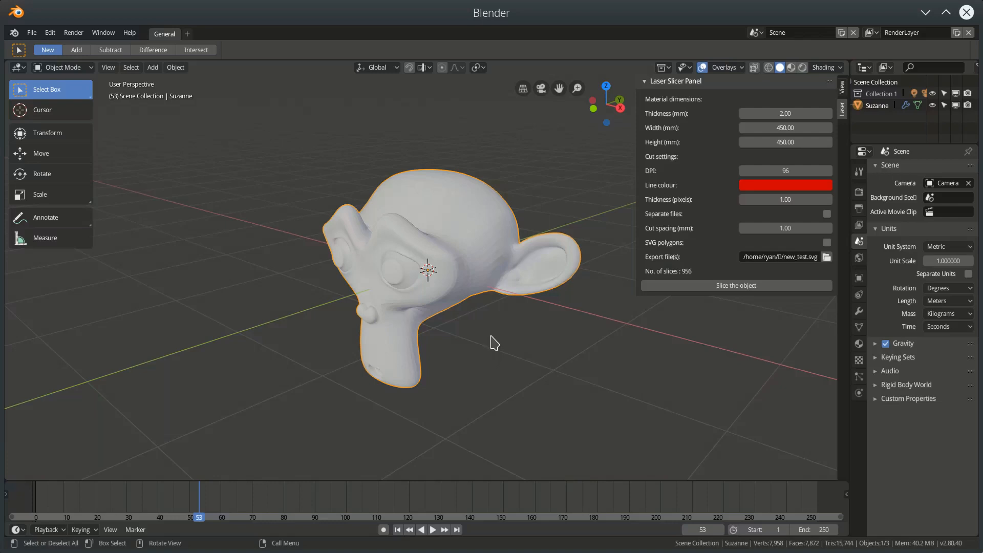
mouse_move(730, 308)
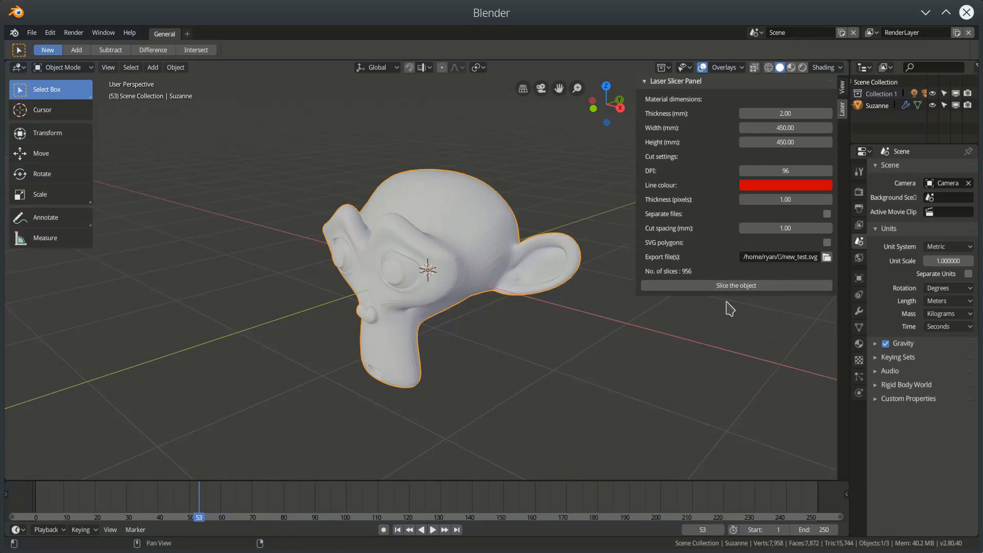
mouse_move(768, 299)
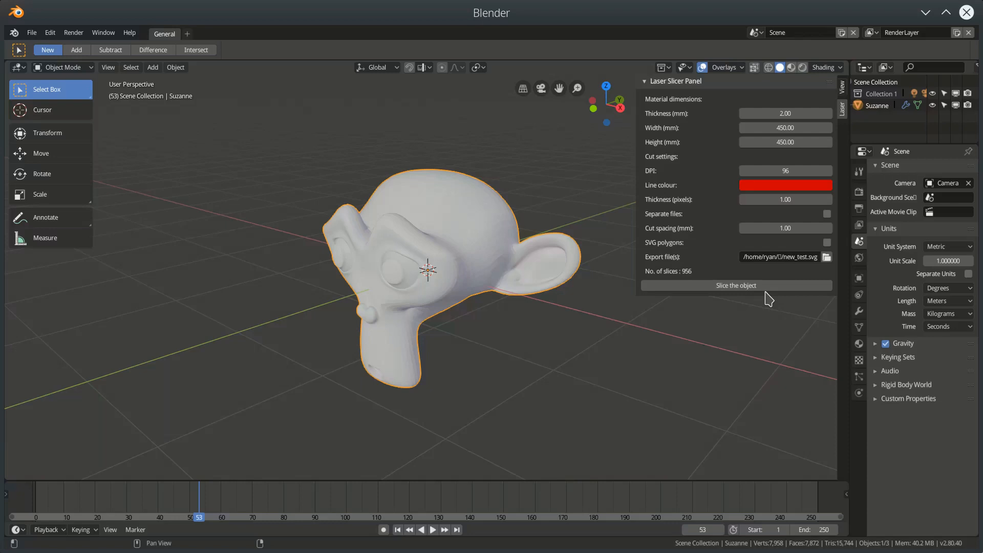
mouse_move(613, 278)
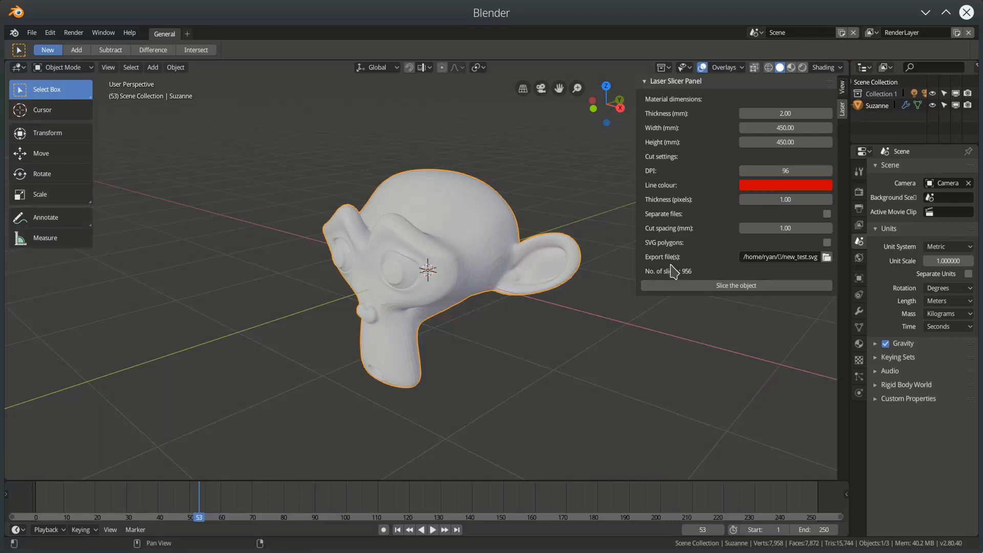
mouse_move(690, 284)
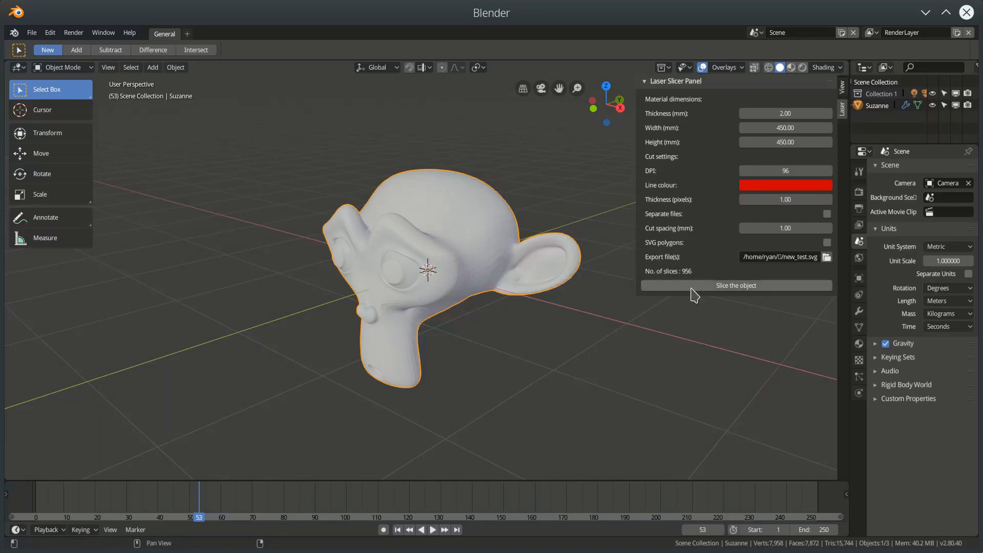
mouse_move(693, 286)
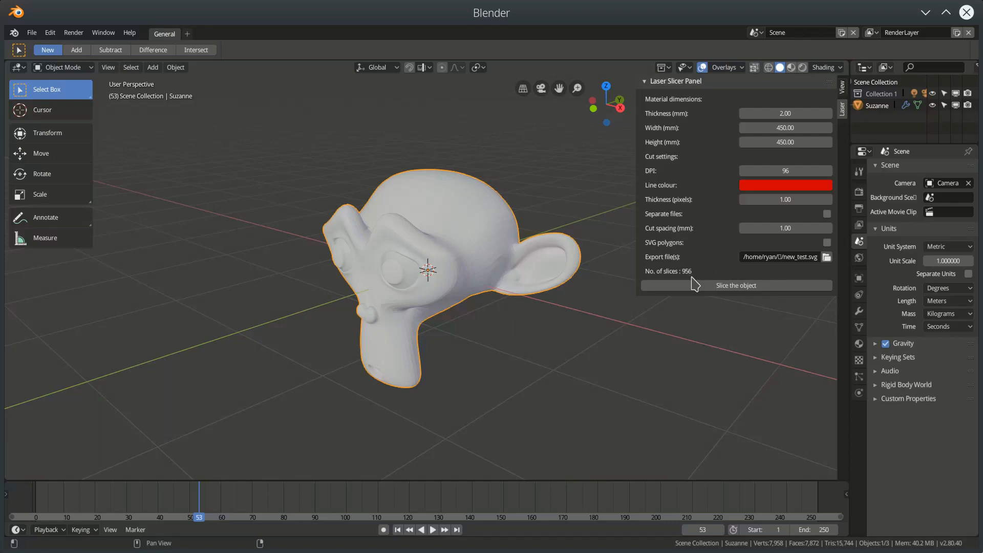
mouse_move(516, 228)
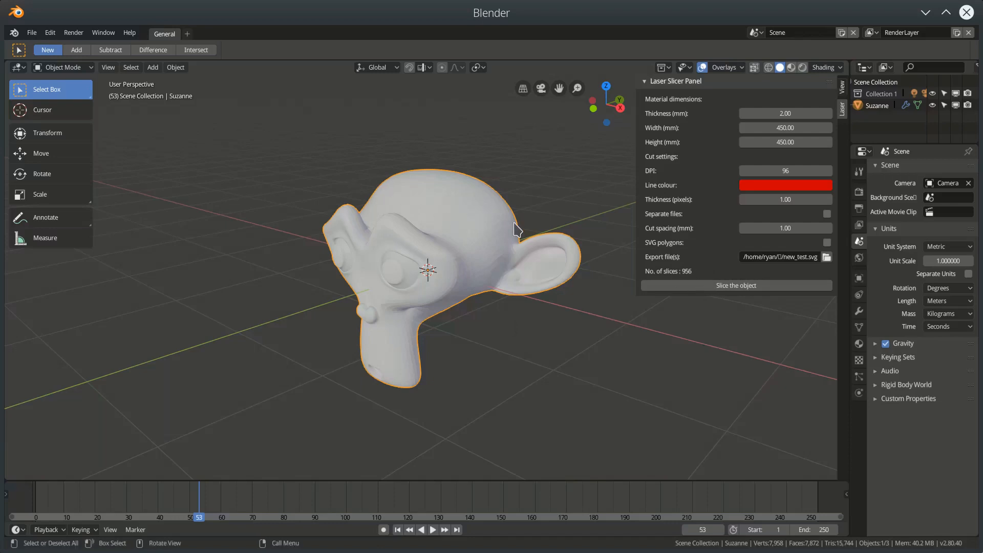
mouse_move(400, 429)
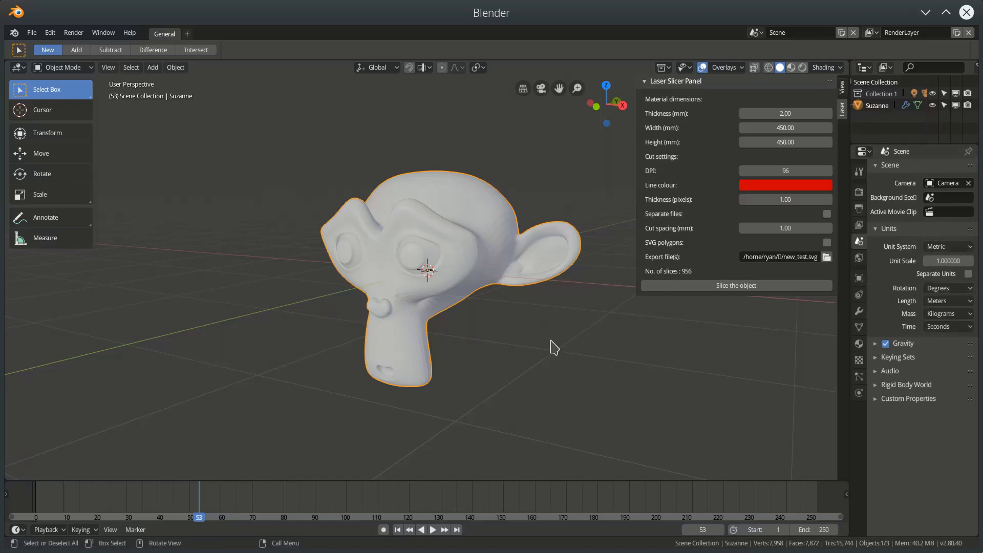
Scale Suzanne down to roughly 0.15–0.2 of its size to cut the slice count.
key(s)
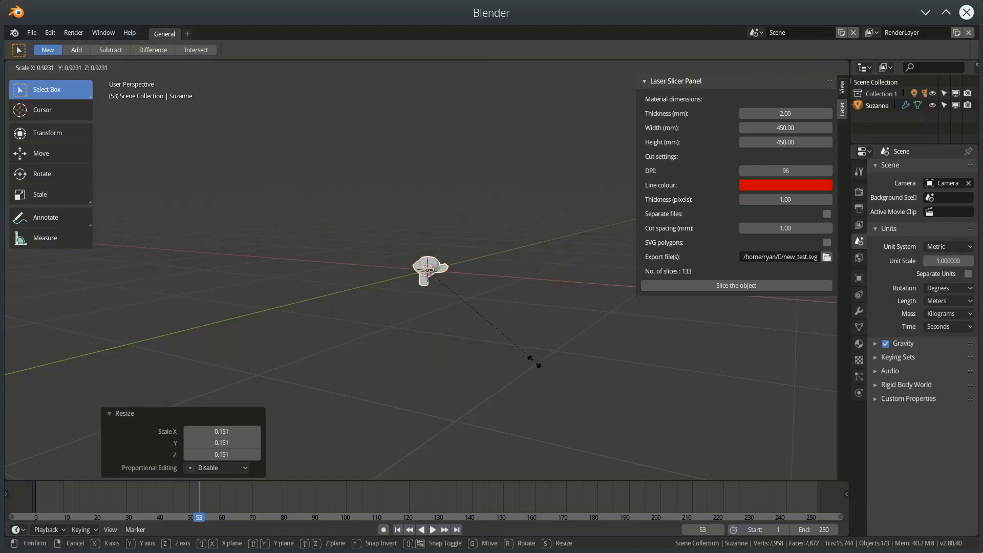
mouse_move(468, 311)
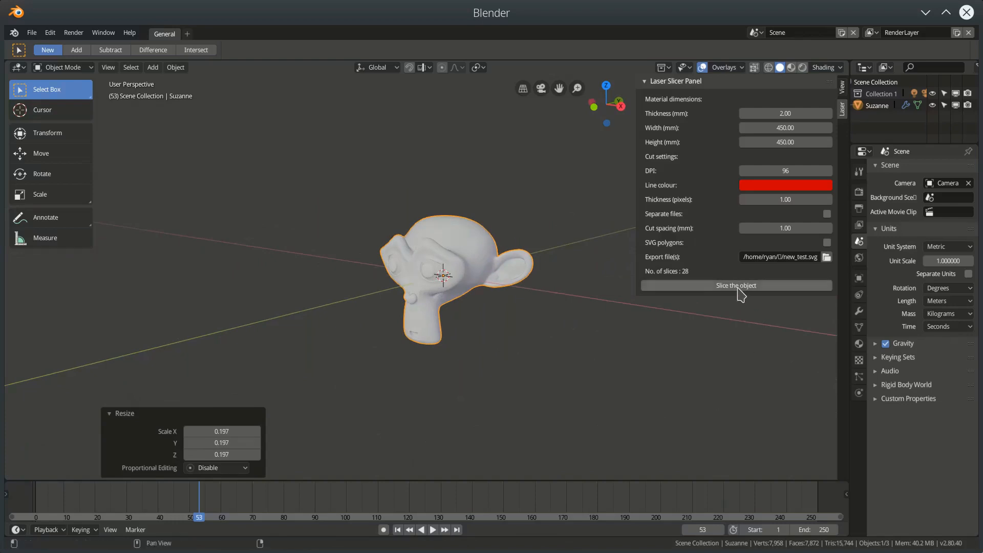
Slice Suzanne into stacked contour outlines exported to new_test.svg.
click(737, 286)
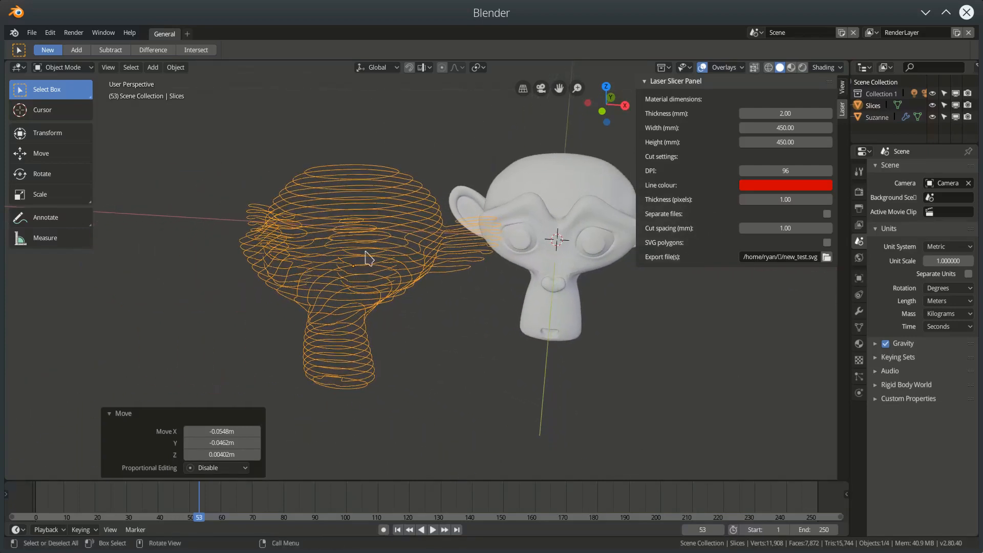
mouse_move(395, 226)
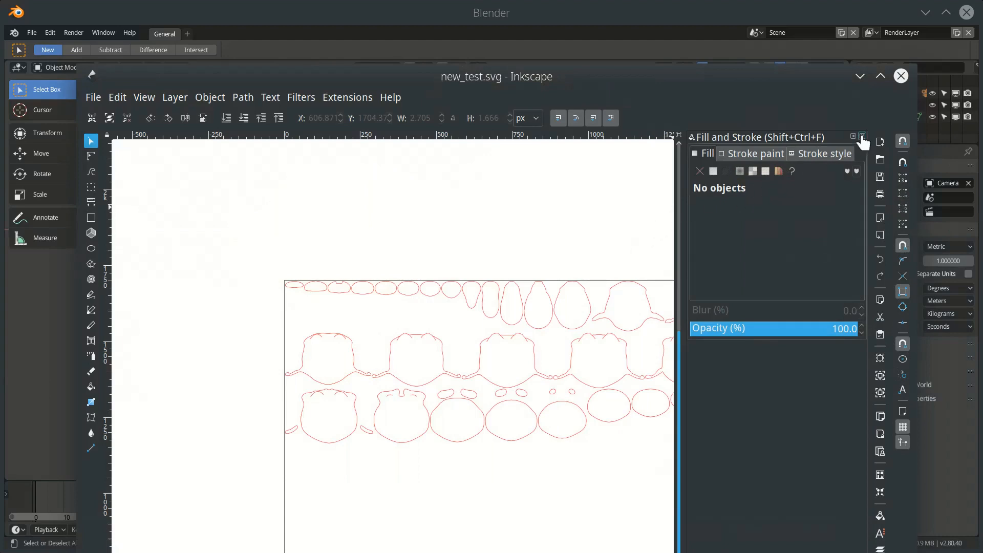
Bring the Inkscape window forward to view the red slice outlines in new_test.svg.
click(862, 137)
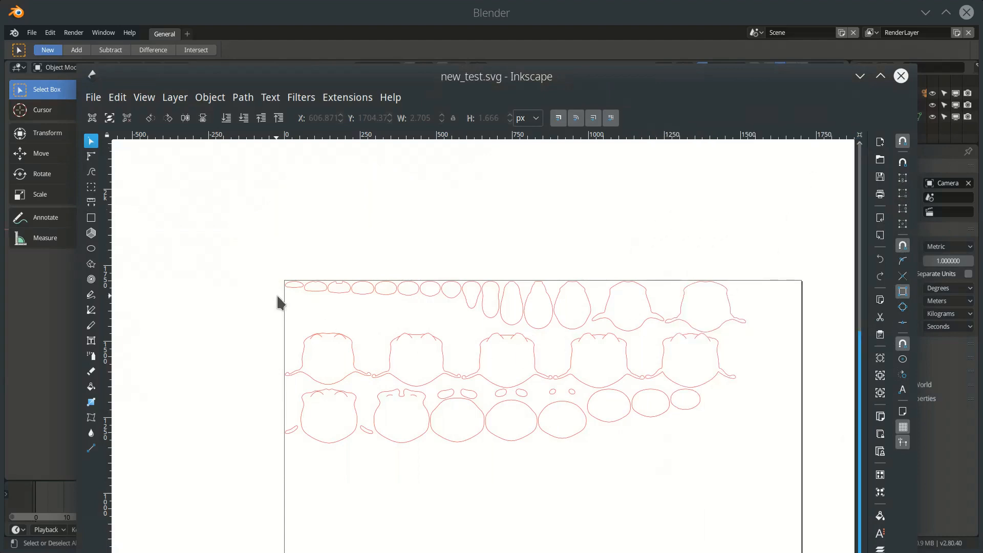
mouse_move(413, 301)
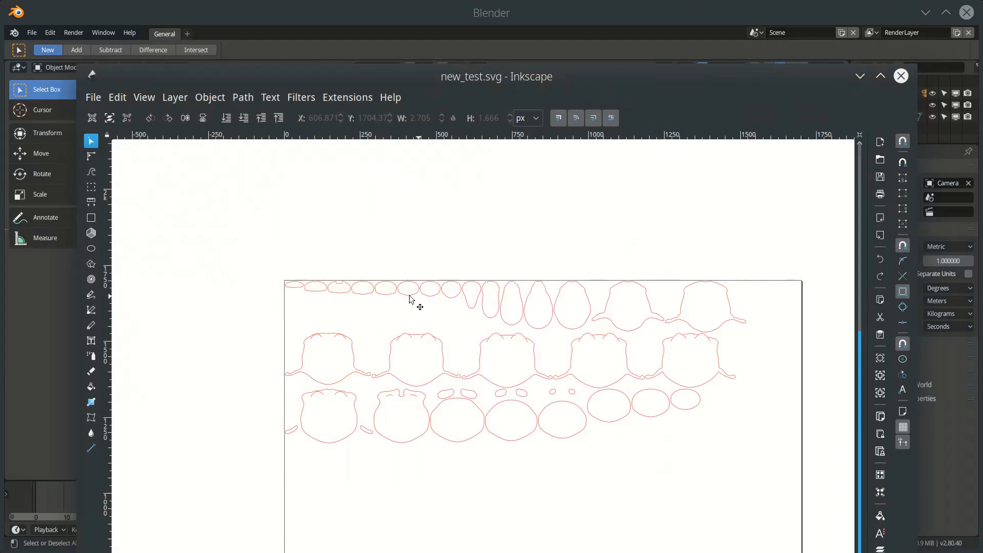
mouse_move(780, 308)
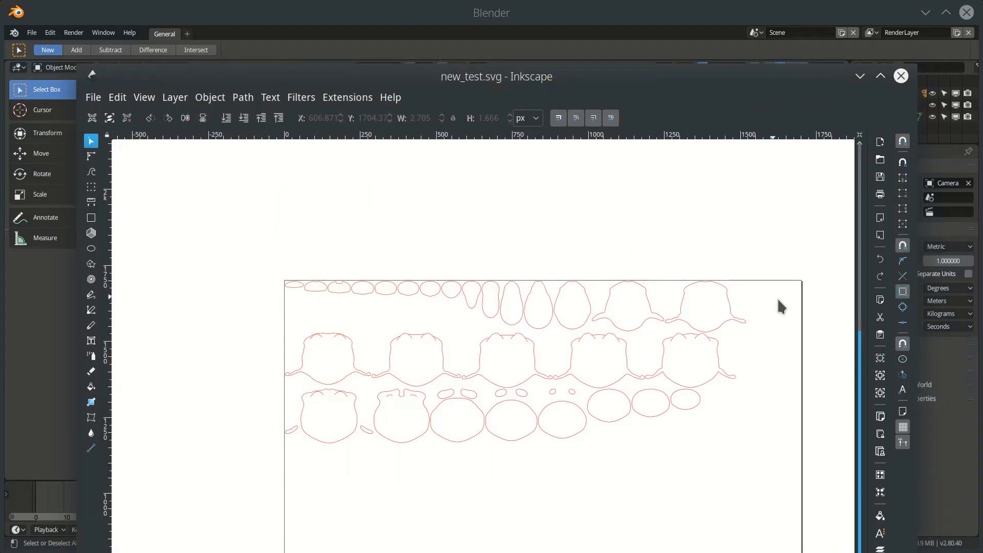
mouse_move(385, 365)
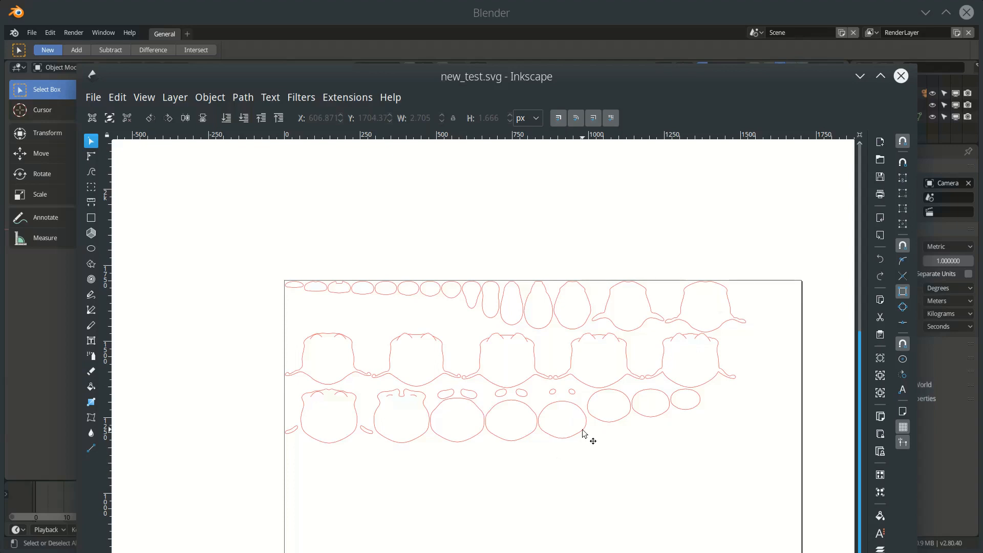
mouse_move(803, 295)
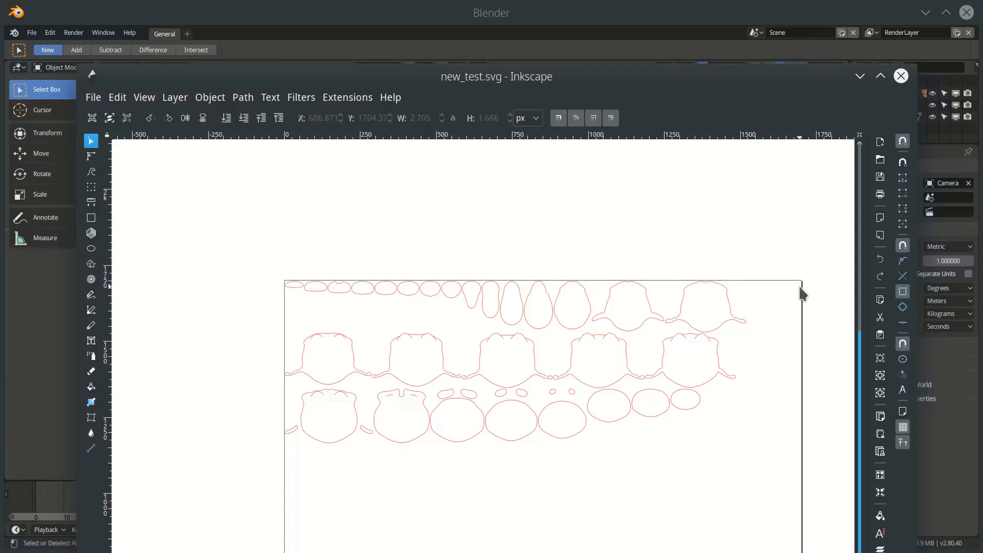
mouse_move(398, 287)
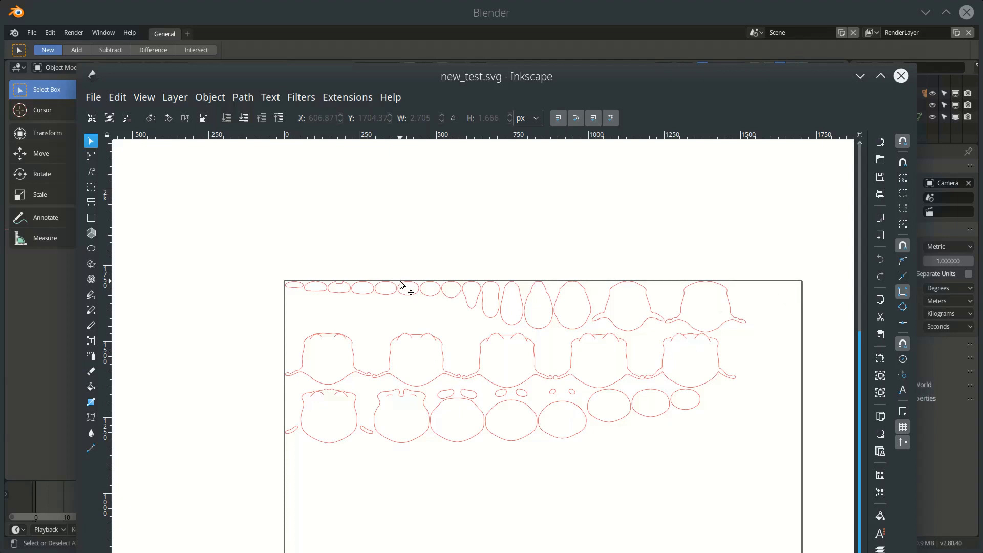
mouse_move(497, 263)
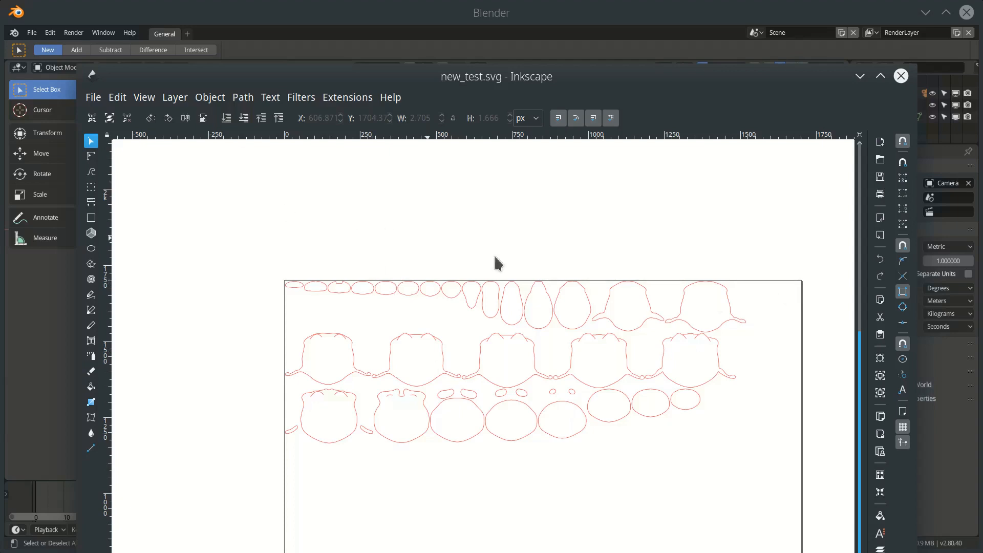
scroll(up, 3)
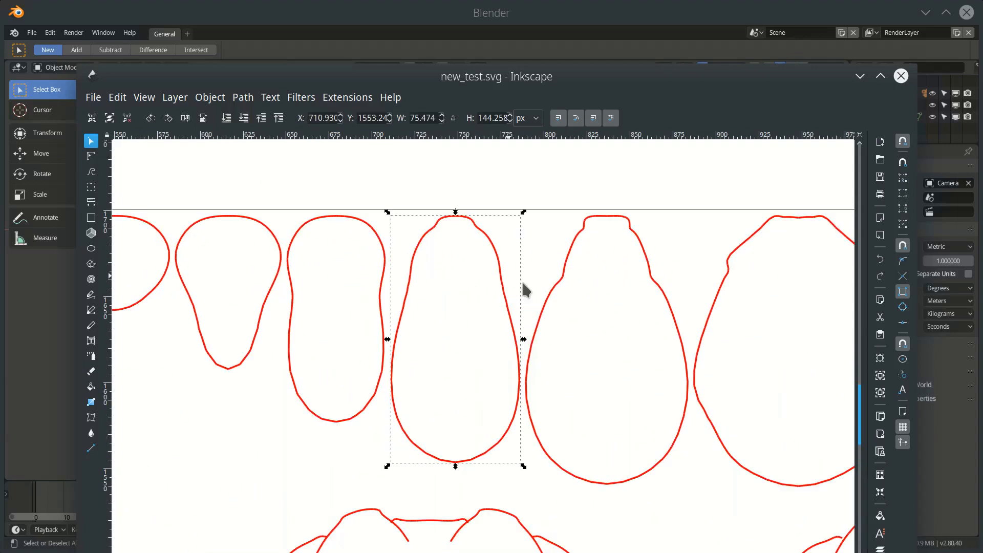
mouse_move(535, 296)
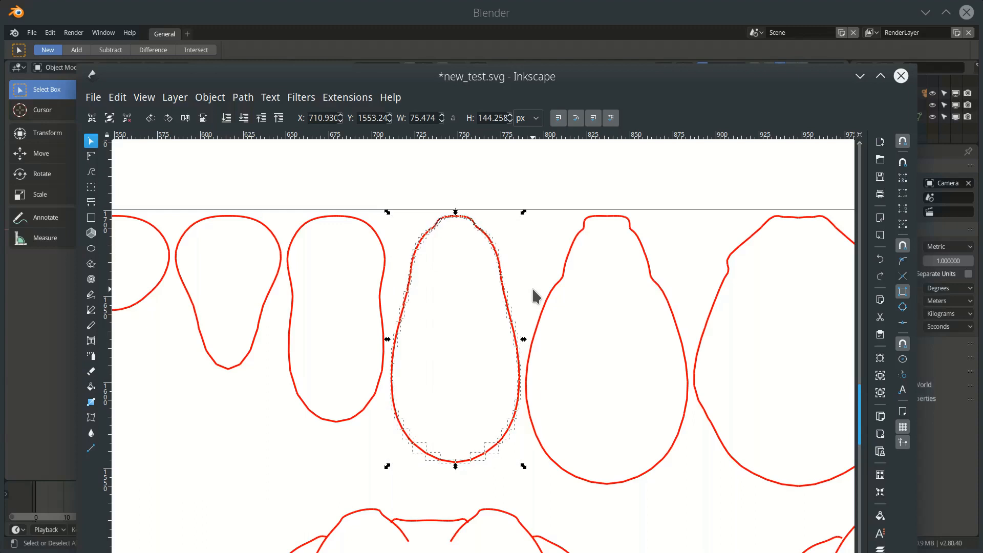
Select the tiny stray segment atop a teardrop outline to reveal its gap, then return to Blender.
click(418, 181)
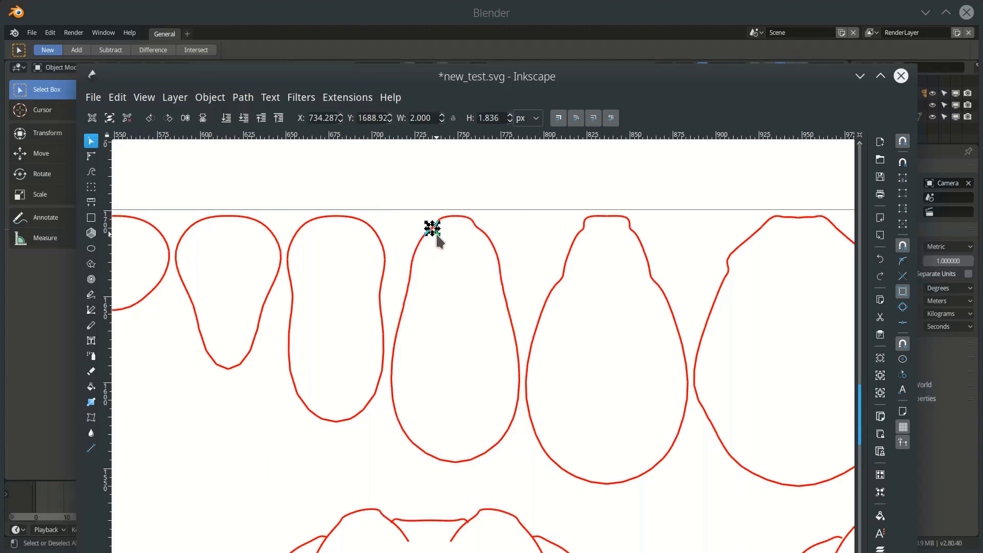
scroll(up, 3)
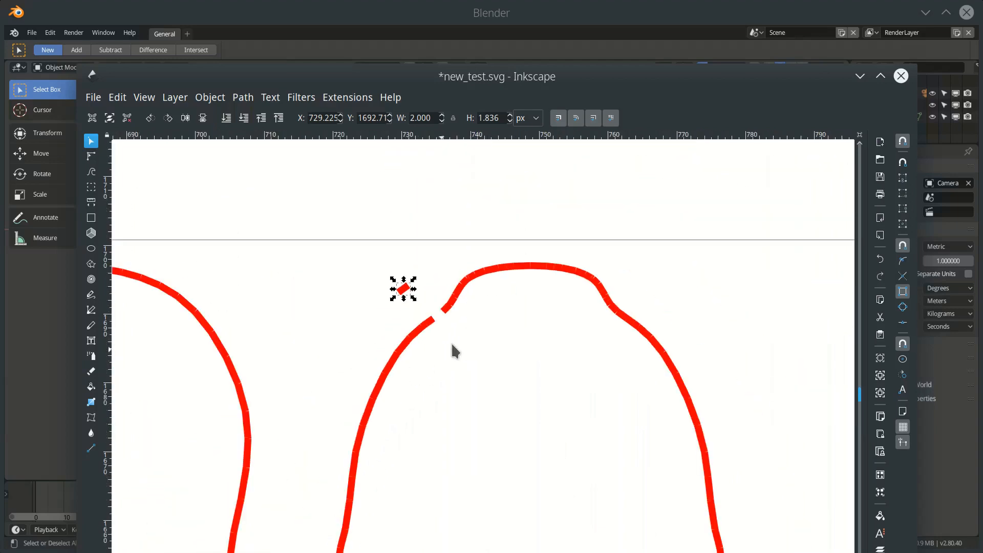
mouse_move(579, 336)
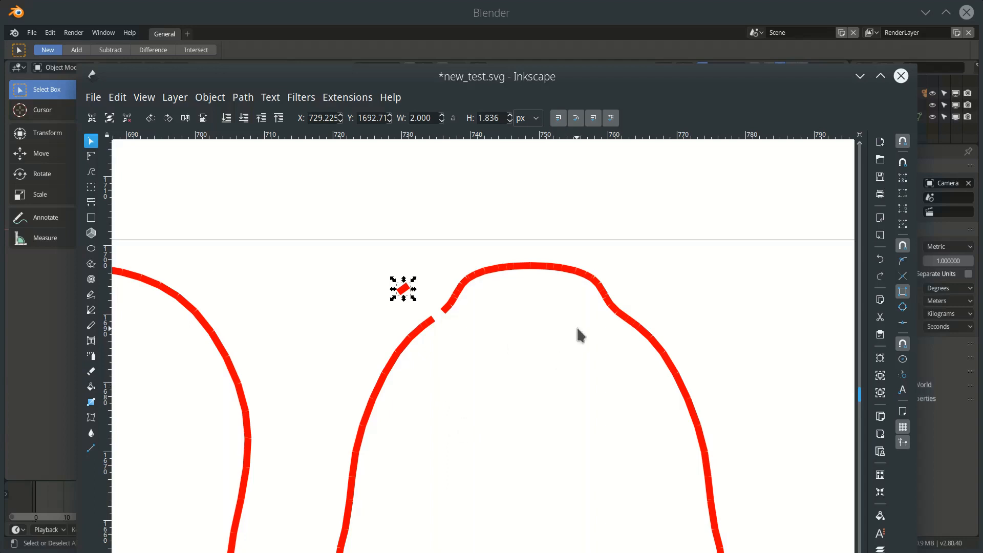
mouse_move(576, 279)
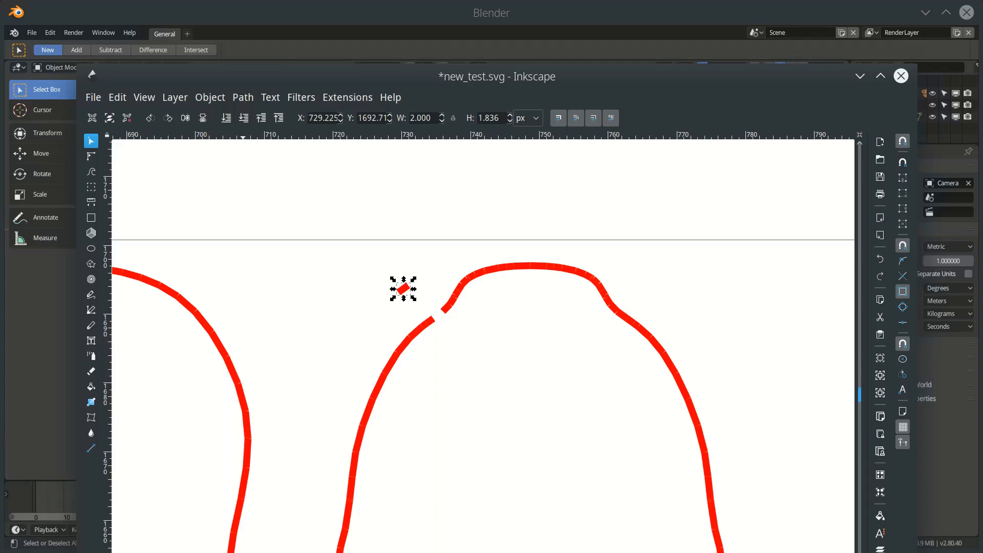
mouse_move(647, 376)
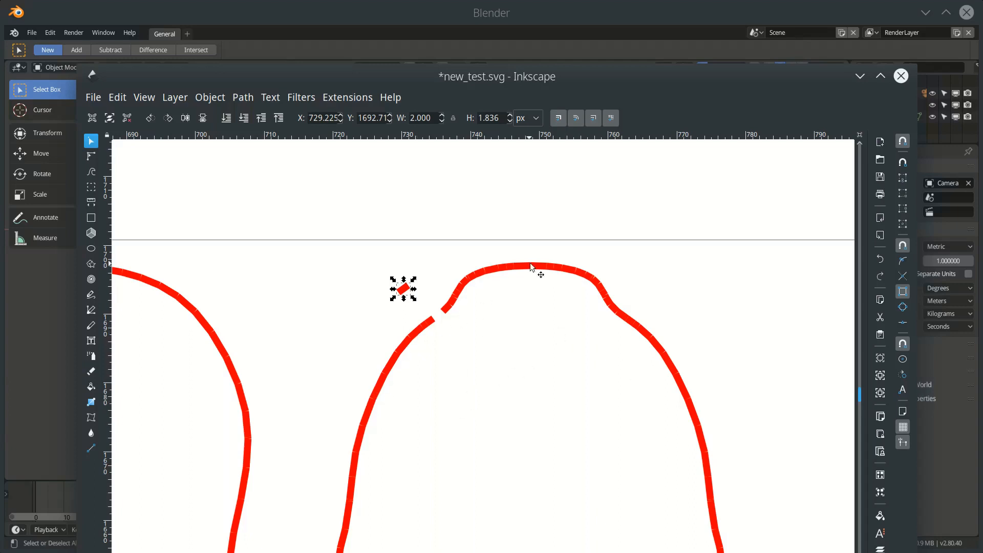
mouse_move(506, 410)
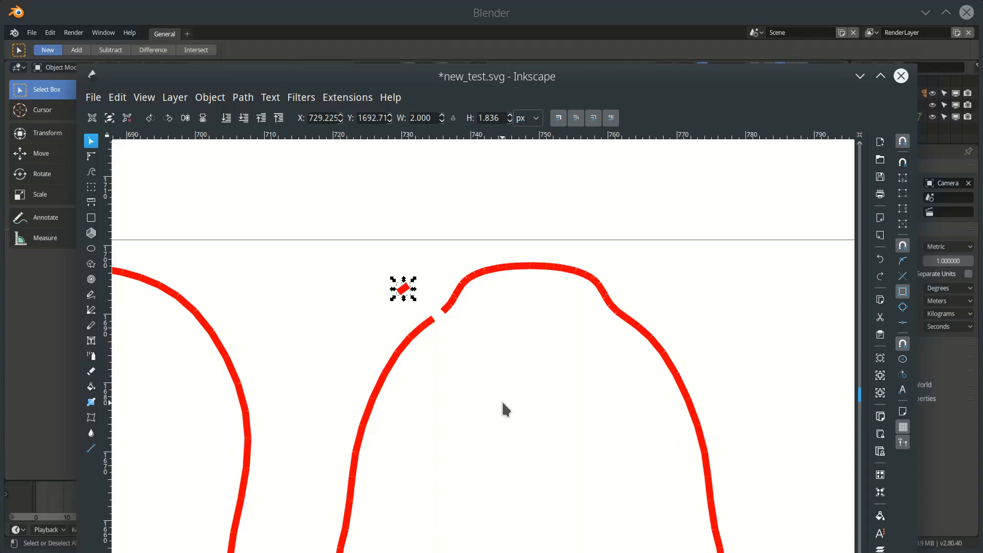
mouse_move(502, 412)
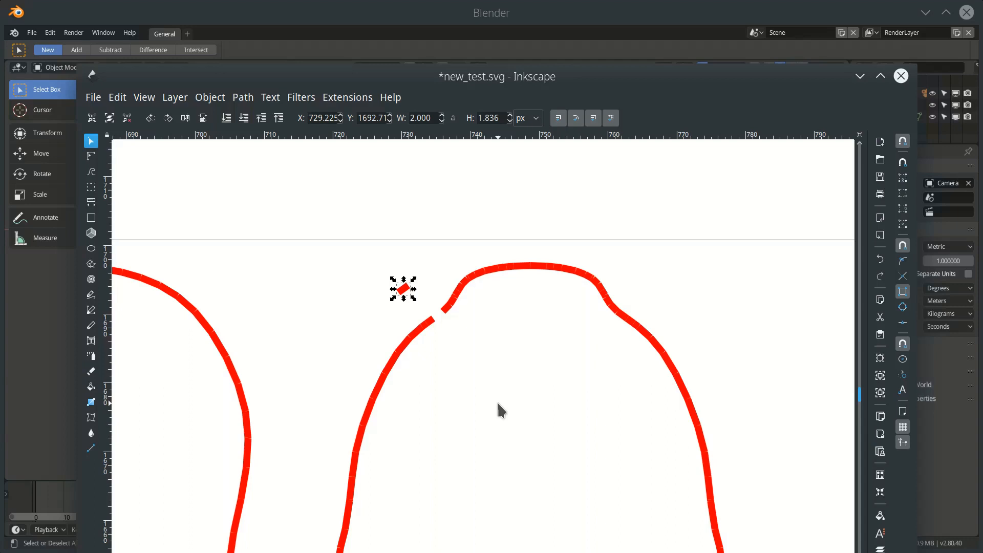
mouse_move(555, 45)
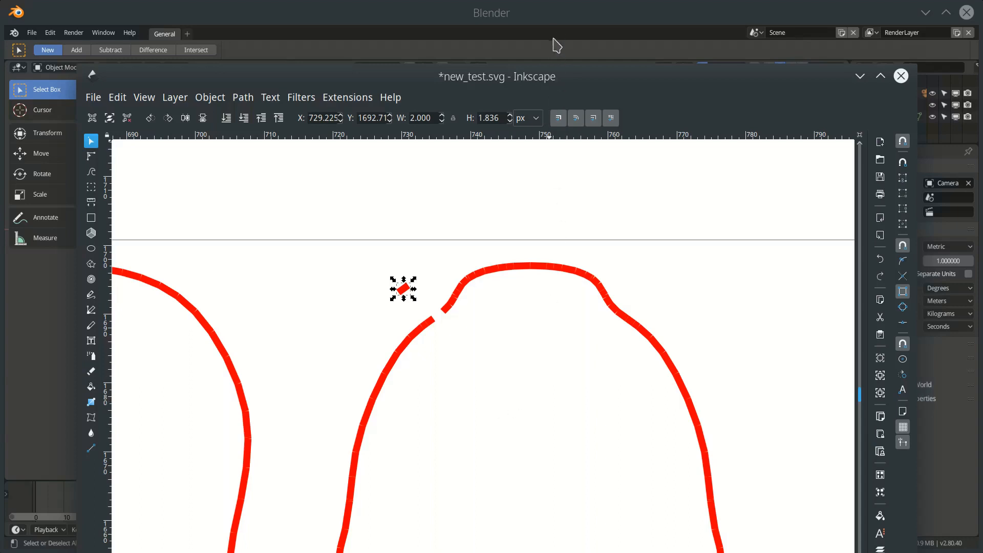
click(902, 76)
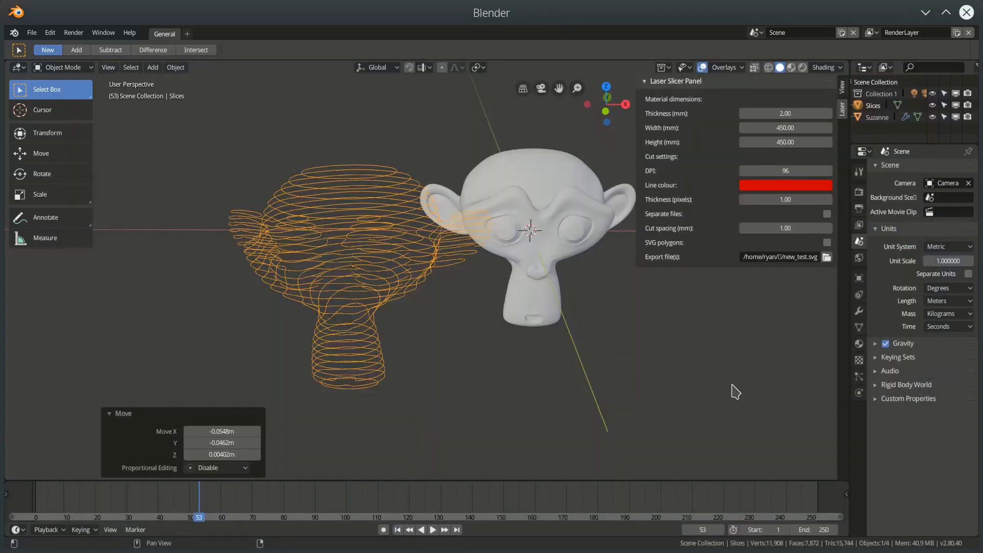
Reselect Suzanne with SVG polygons enabled and slice it again to new_test.svg.
click(827, 243)
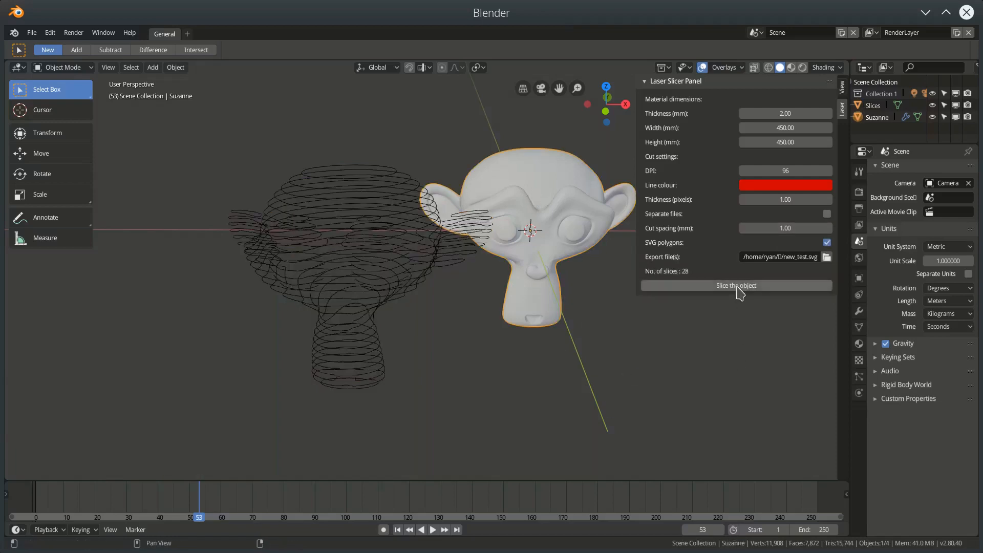
mouse_move(737, 286)
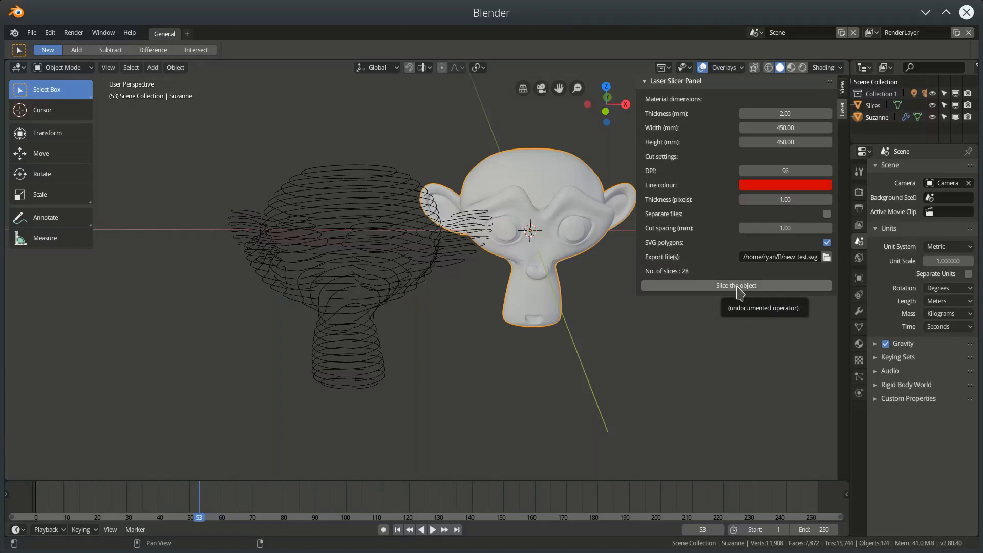
mouse_move(613, 347)
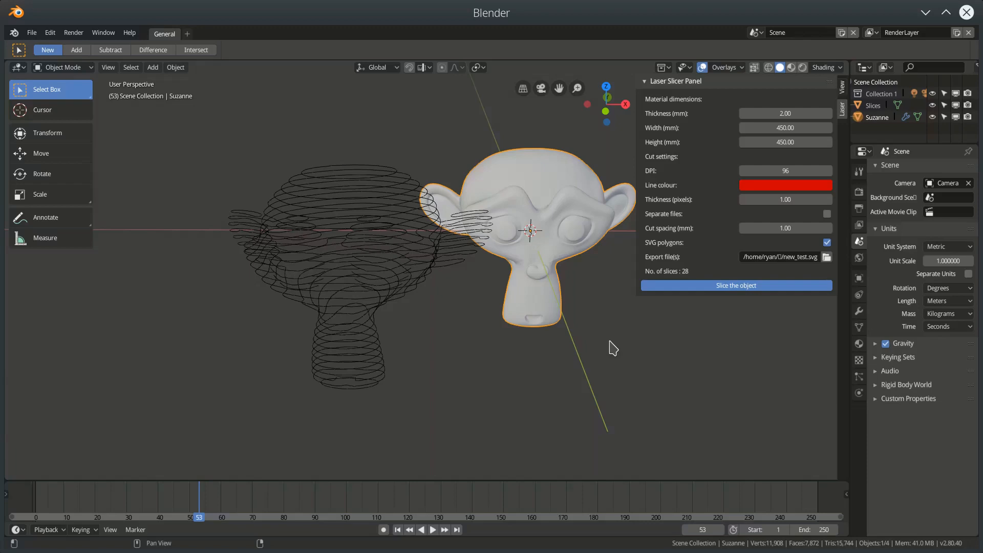
mouse_move(529, 174)
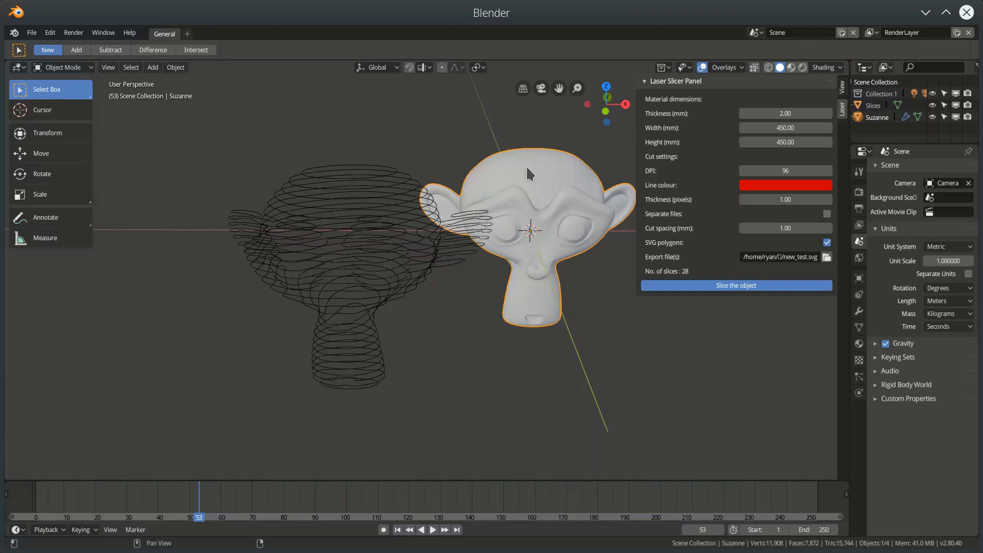
mouse_move(536, 210)
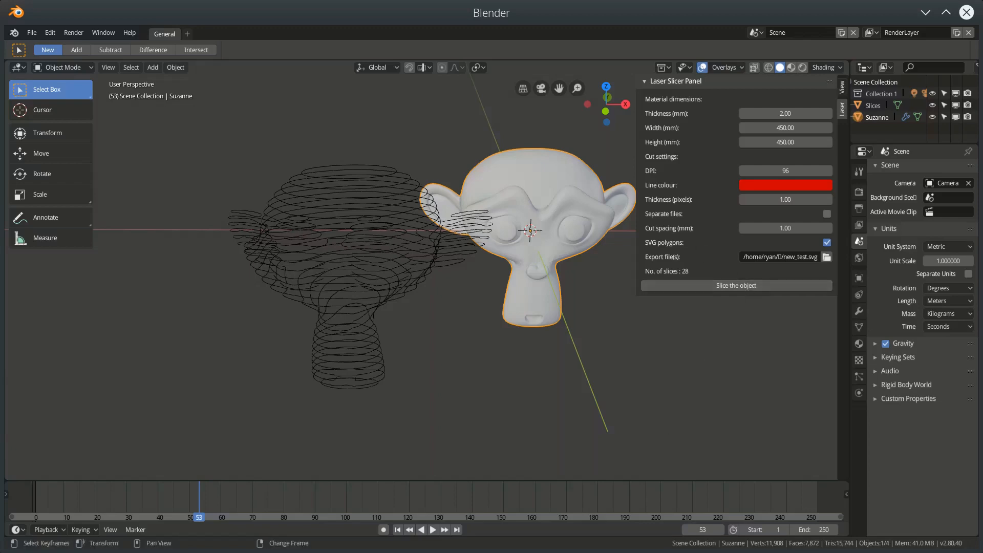
click(736, 286)
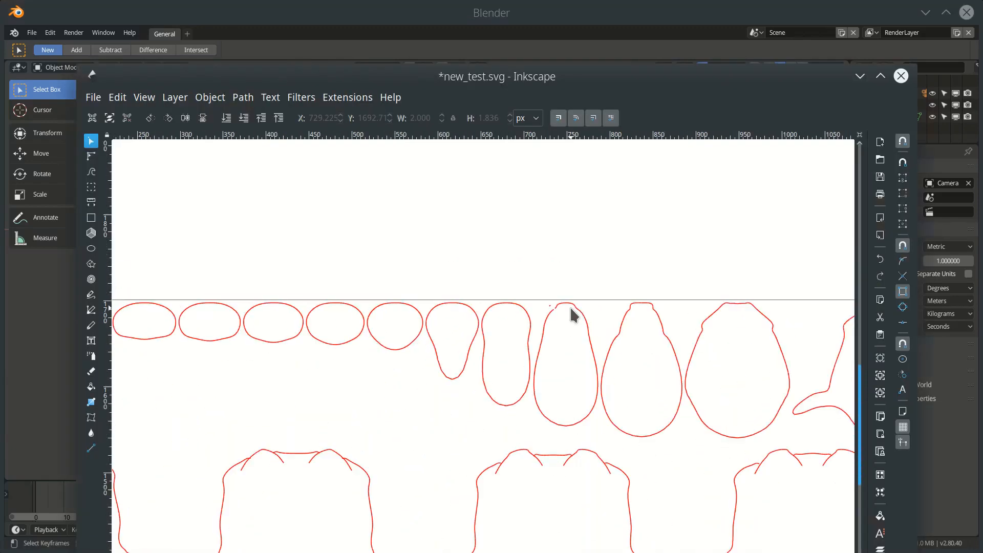
Inspect a re-exported outline in Inkscape as one closed path, then return to Blender.
scroll(down, 3)
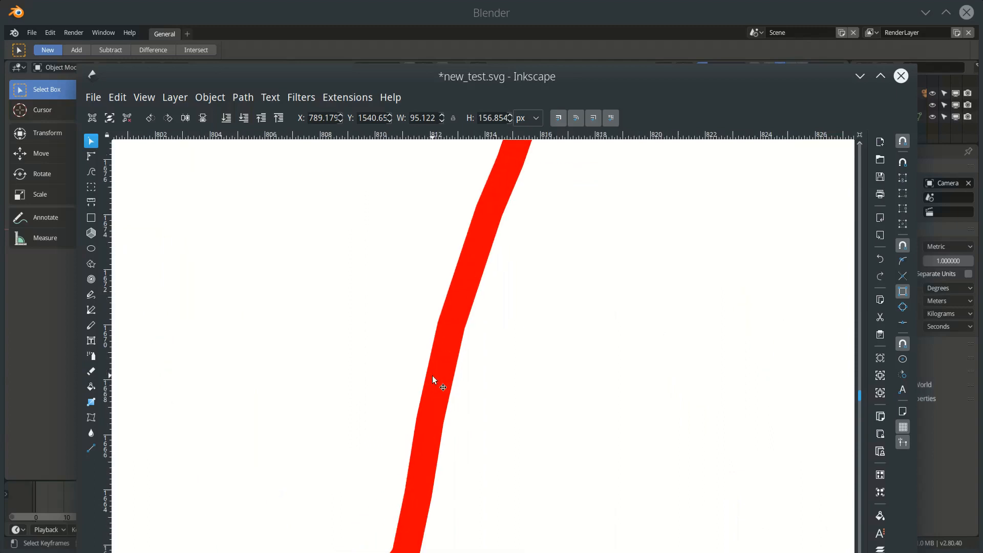
mouse_move(457, 361)
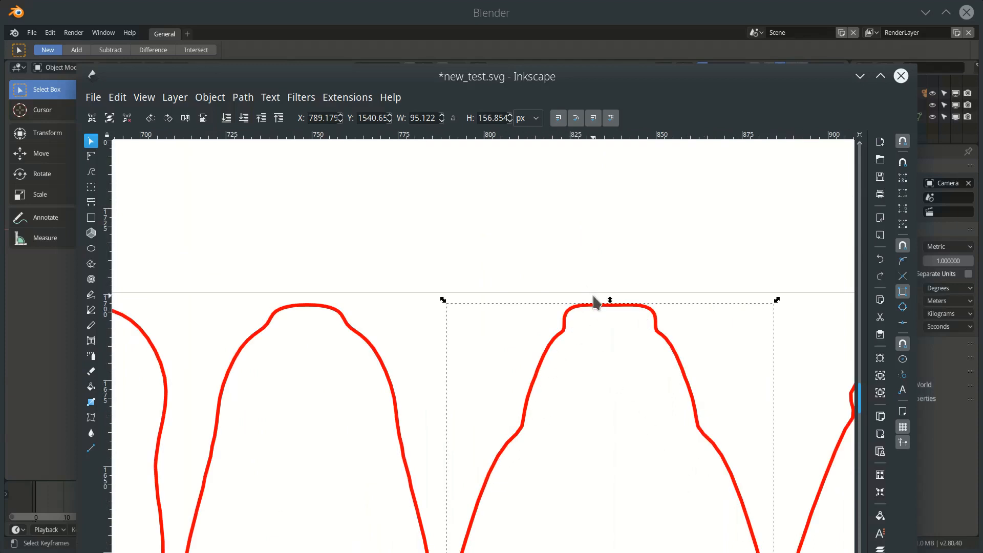
mouse_move(583, 284)
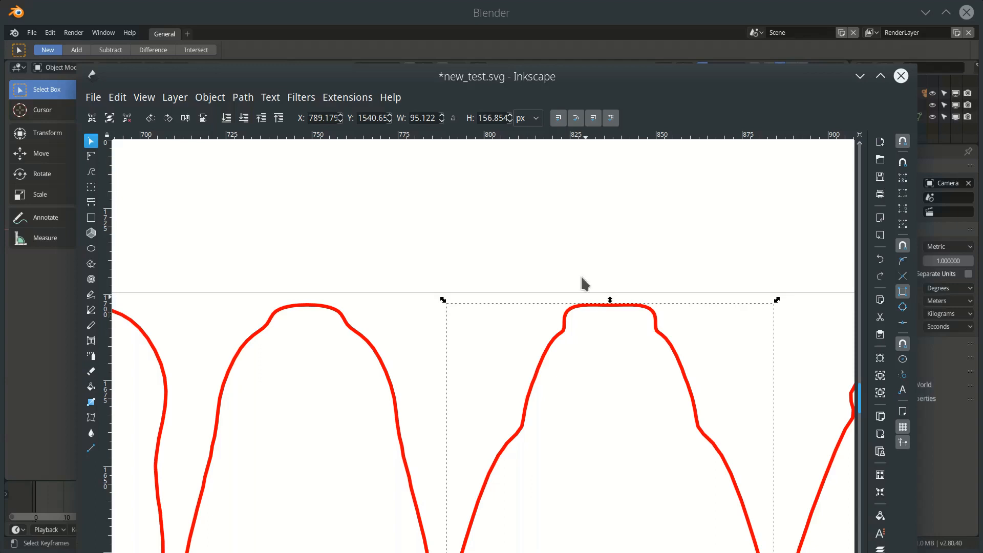
mouse_move(625, 352)
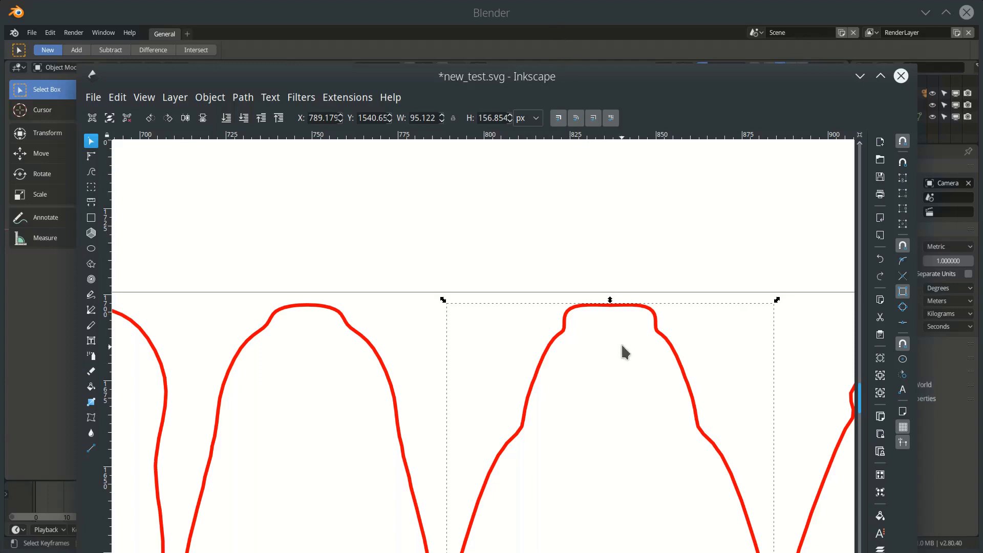
click(901, 76)
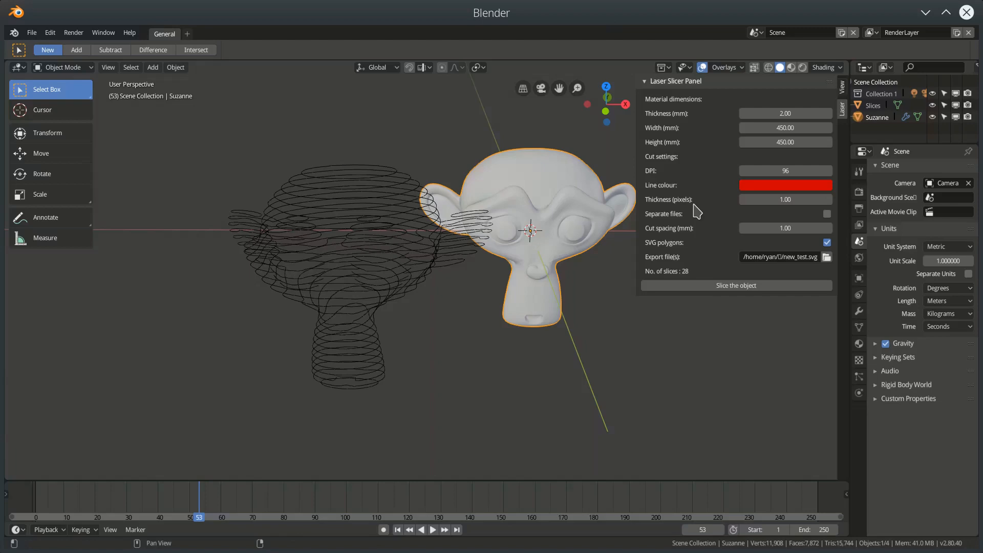
mouse_move(792, 280)
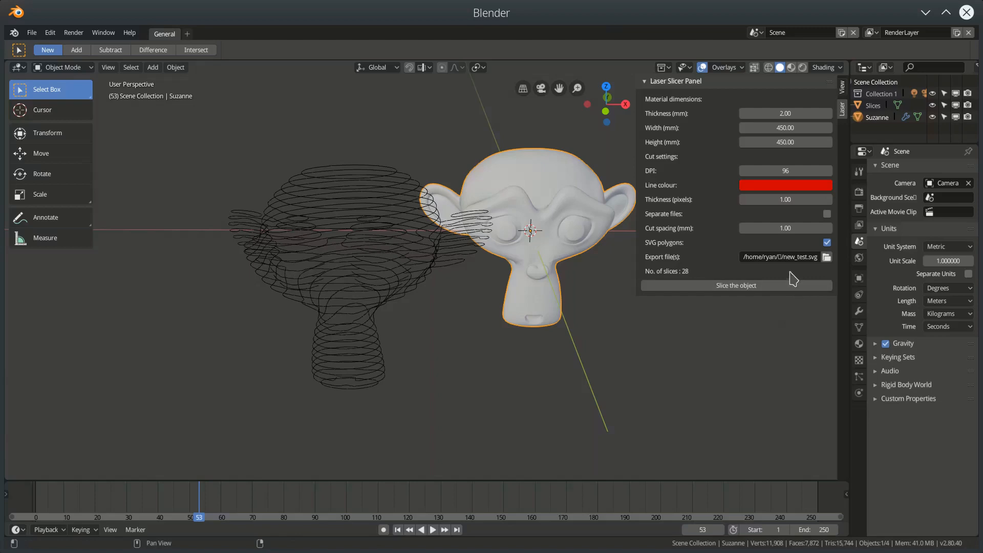
mouse_move(827, 214)
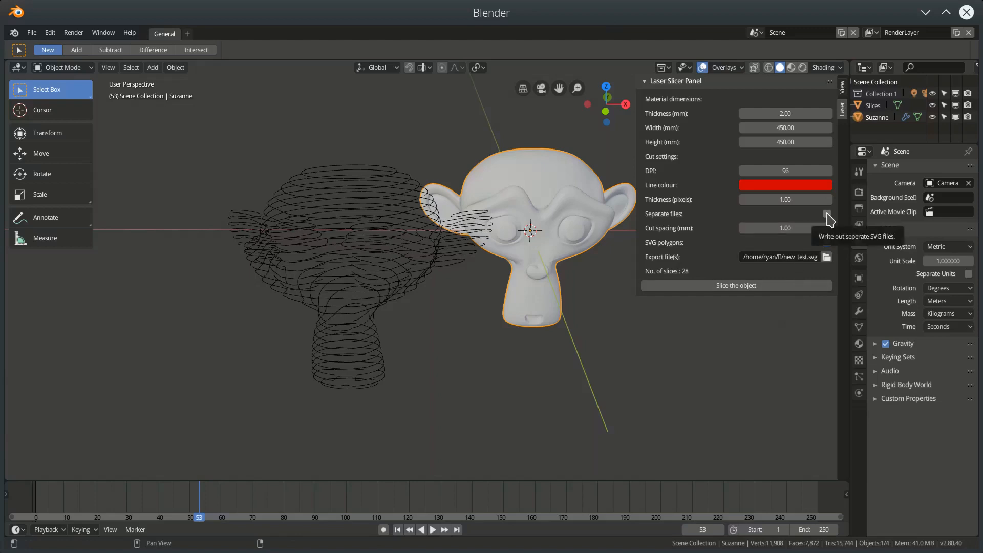
Enable Separate files and slice with Top left, then Staggered cut positions.
click(826, 214)
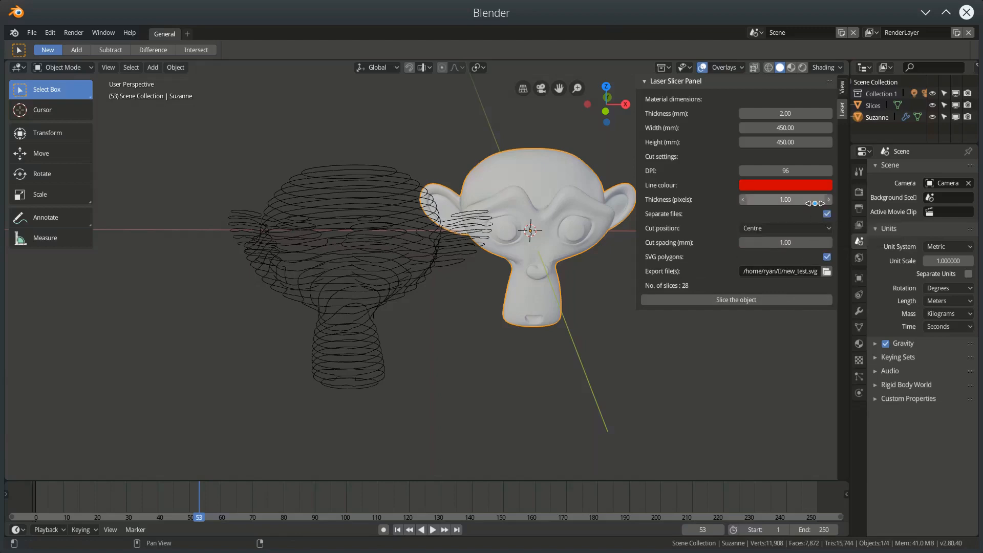
mouse_move(389, 222)
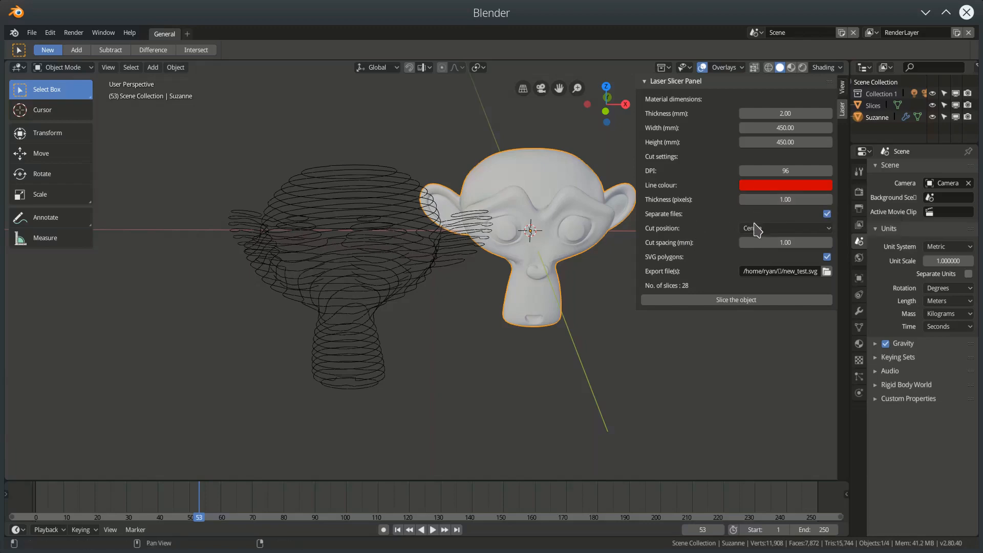
mouse_move(803, 235)
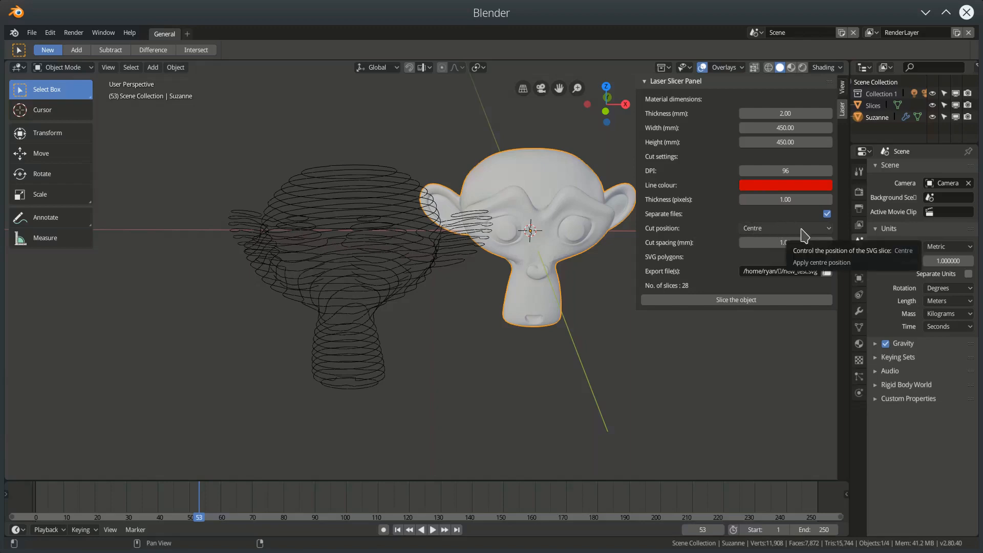
click(786, 228)
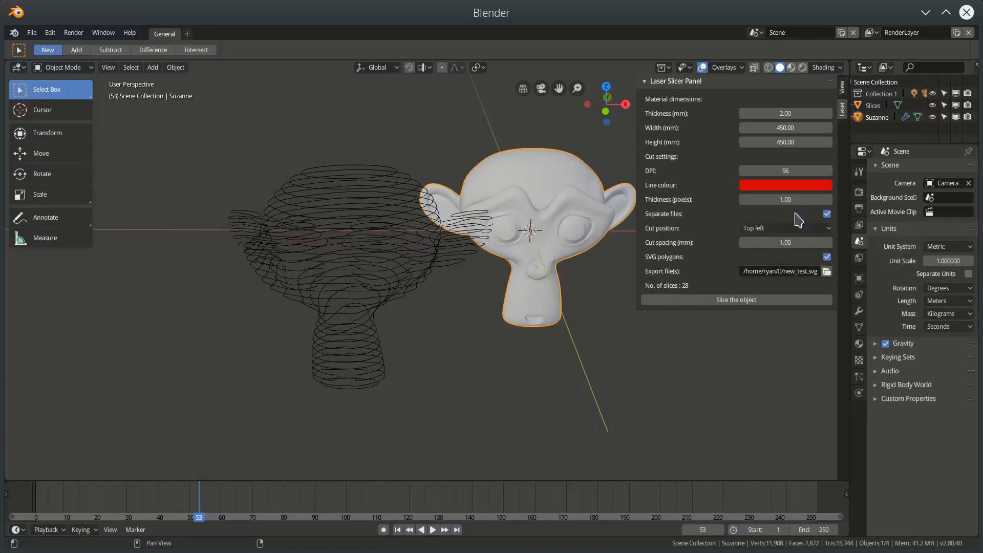
mouse_move(647, 517)
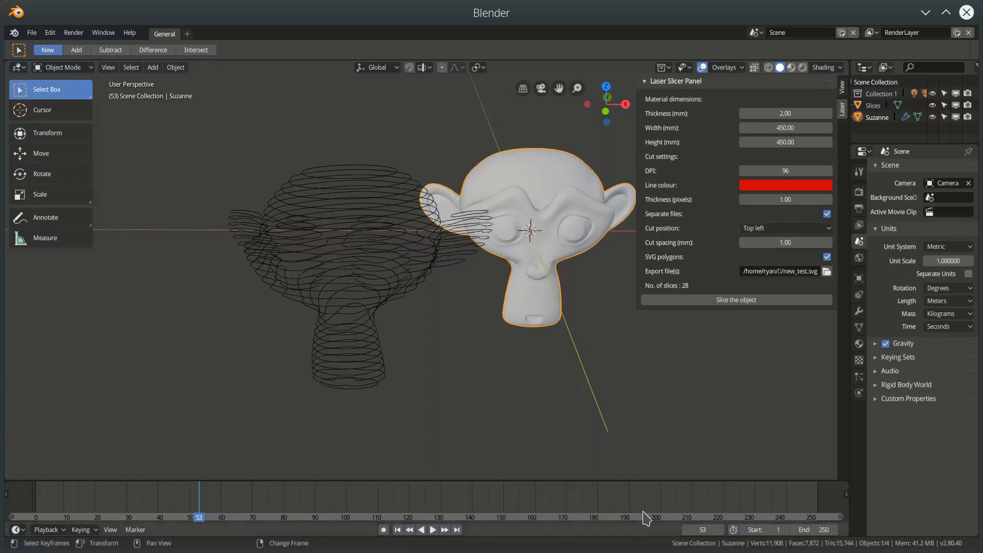
click(736, 300)
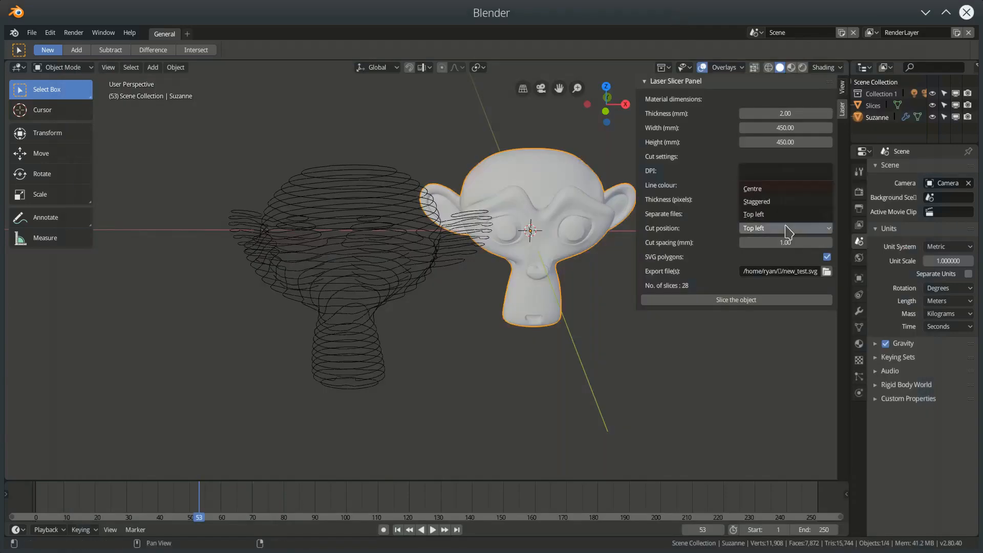
click(737, 300)
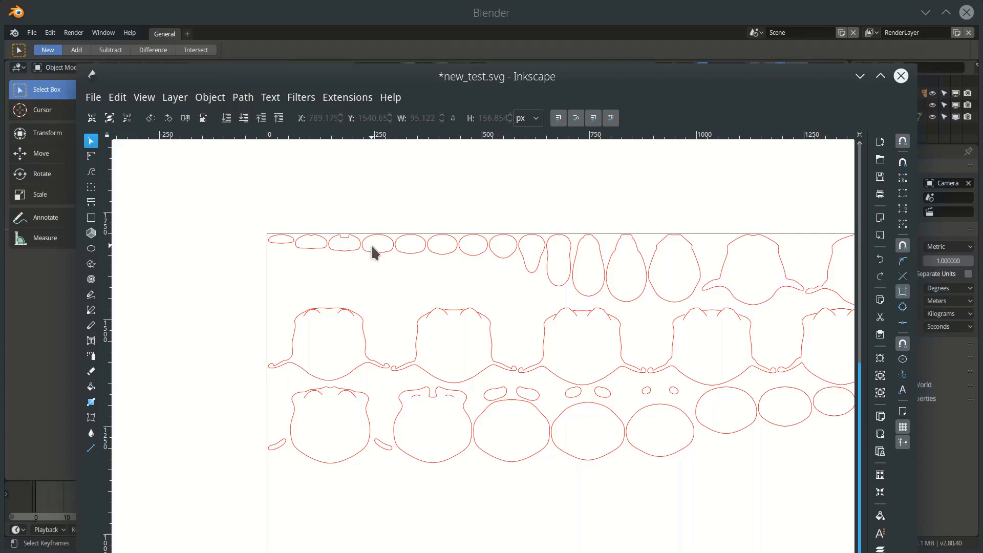
mouse_move(400, 261)
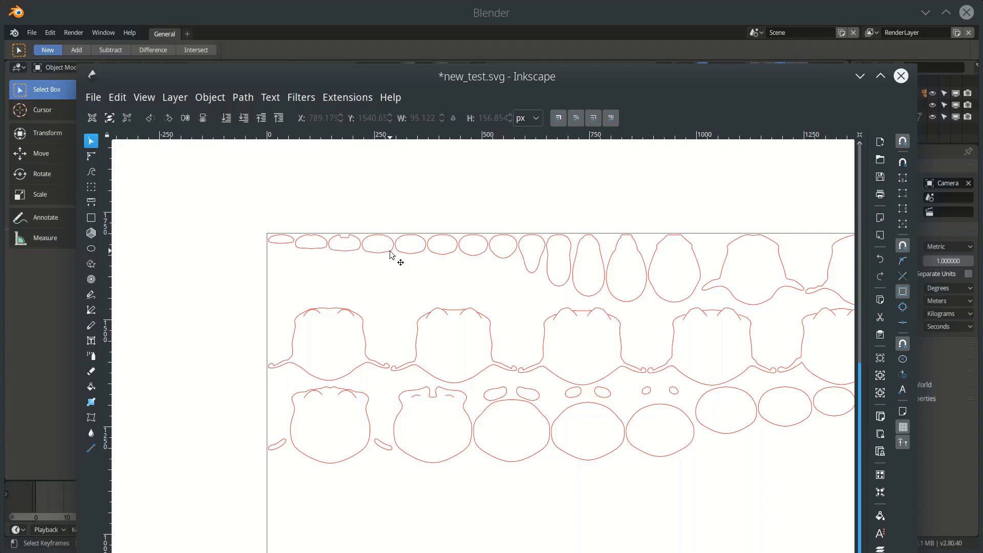
mouse_move(629, 298)
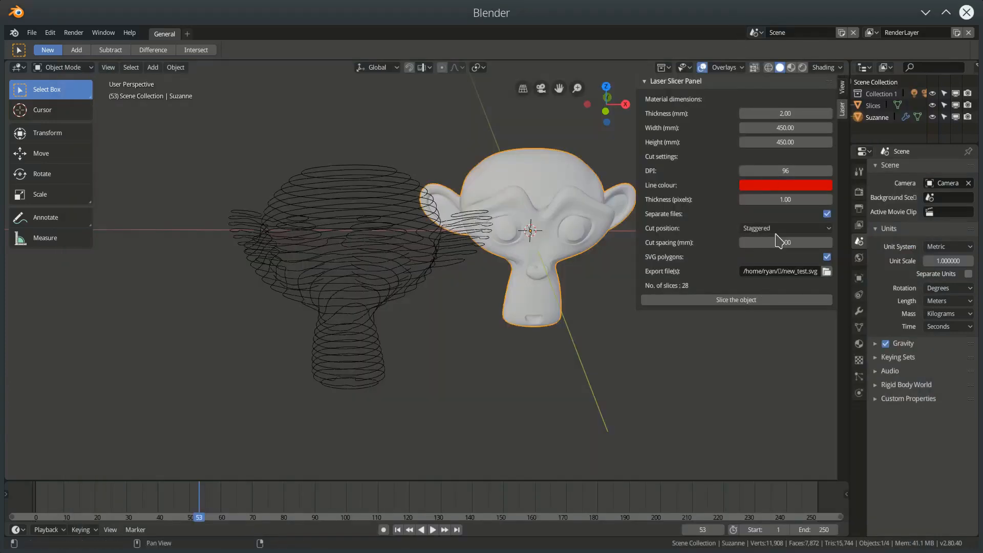
Set Cut position back to Centre, slice again and return to the Blender scene.
click(786, 227)
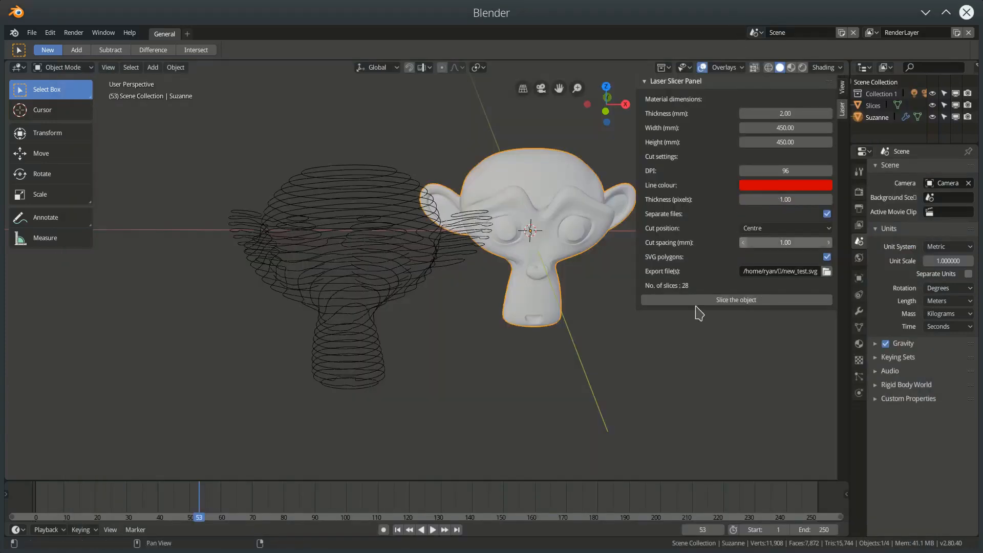
click(736, 299)
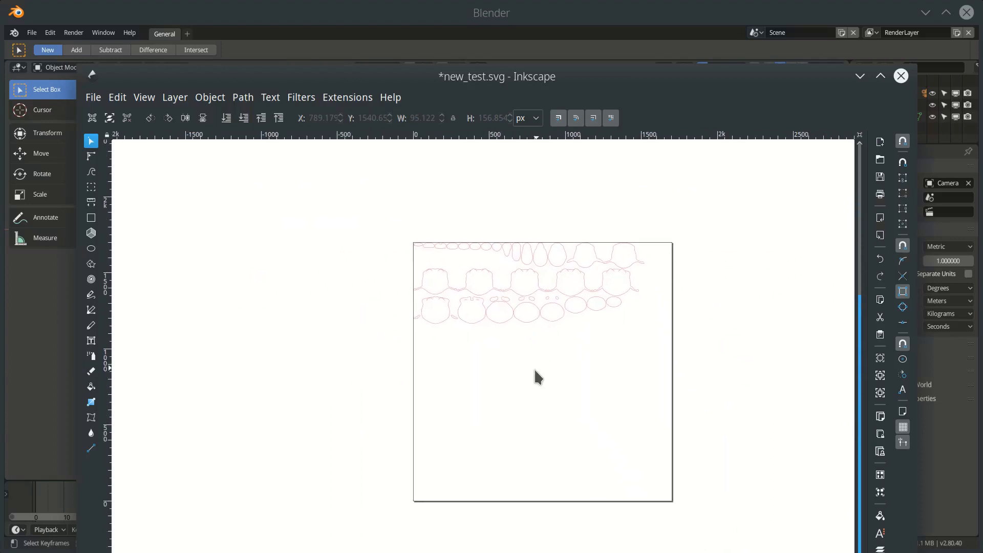
mouse_move(531, 369)
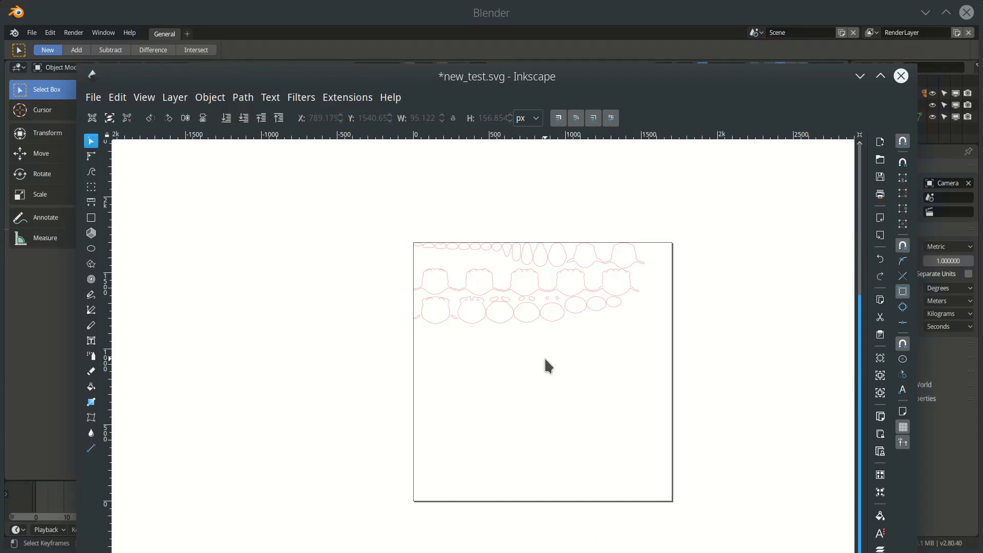
click(901, 76)
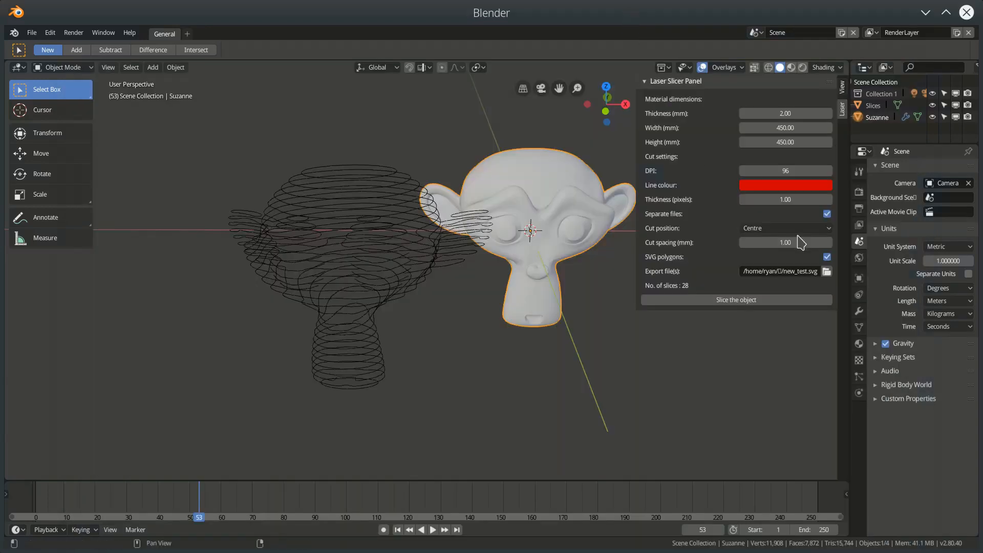
mouse_move(806, 228)
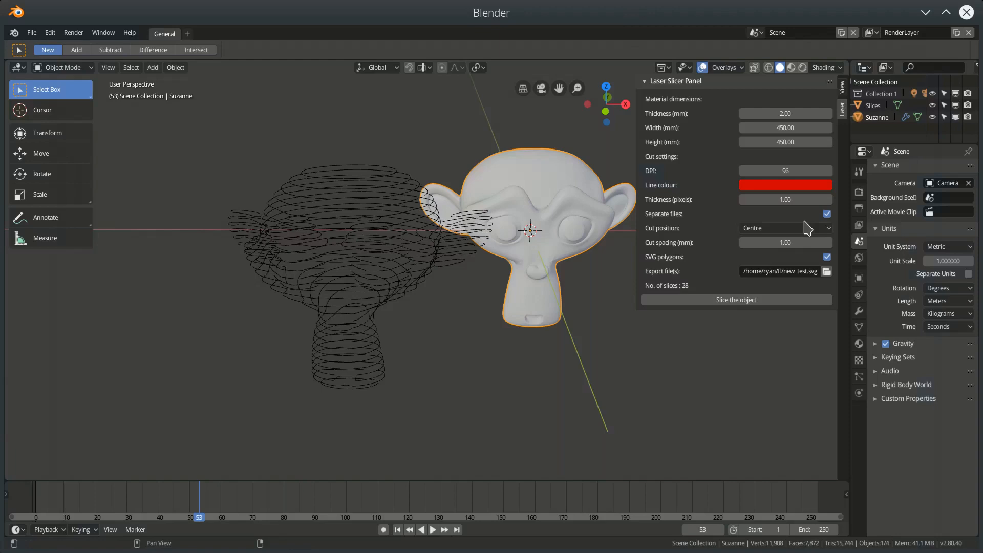
mouse_move(786, 228)
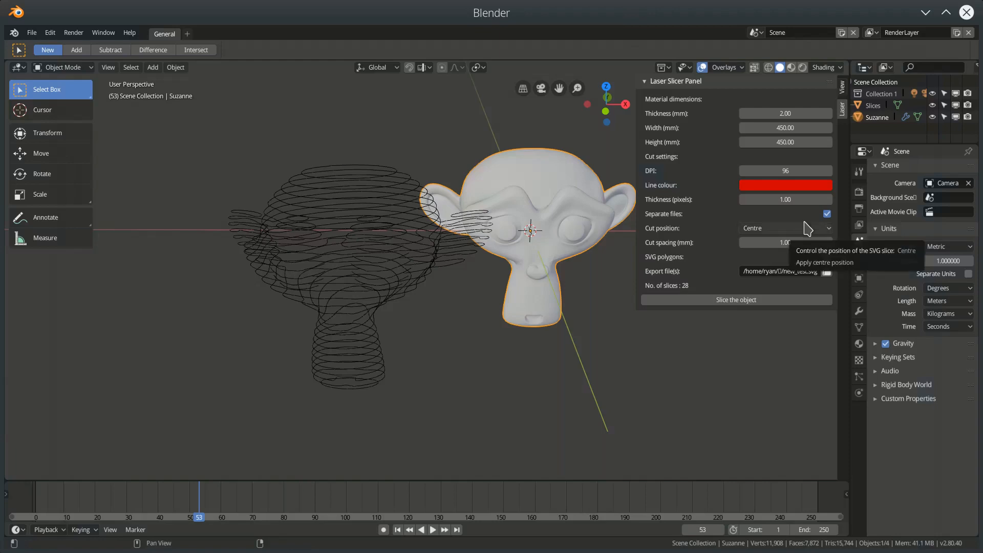
mouse_move(452, 148)
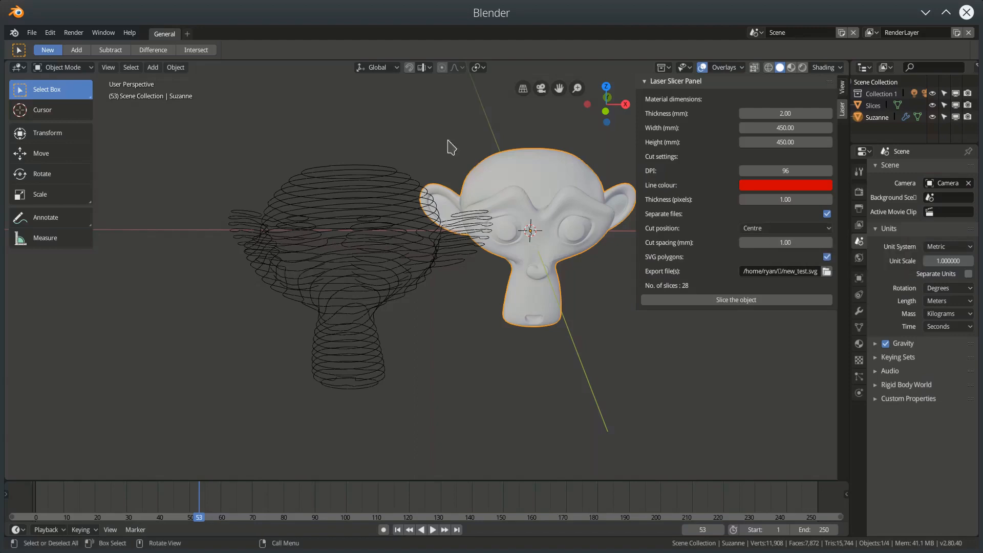
mouse_move(798, 296)
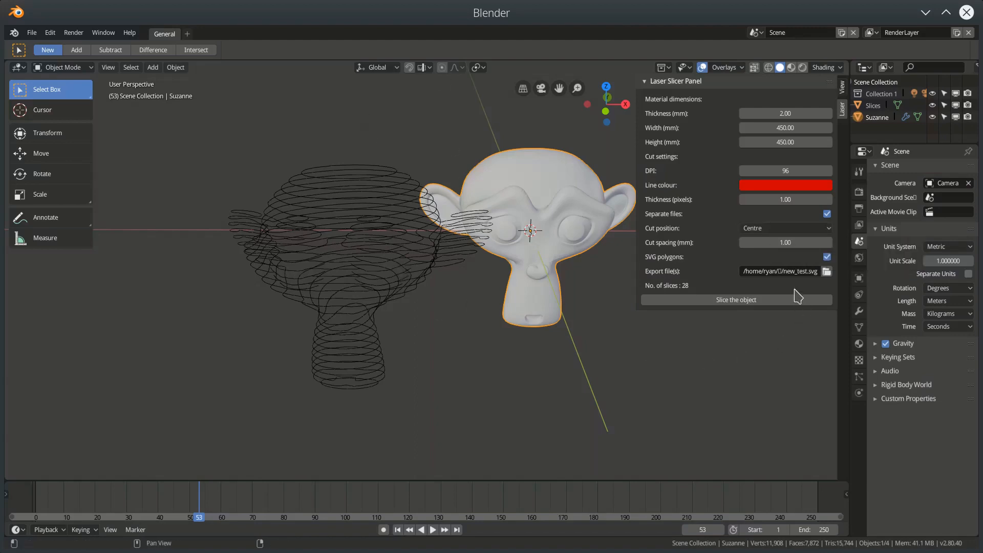
mouse_move(805, 282)
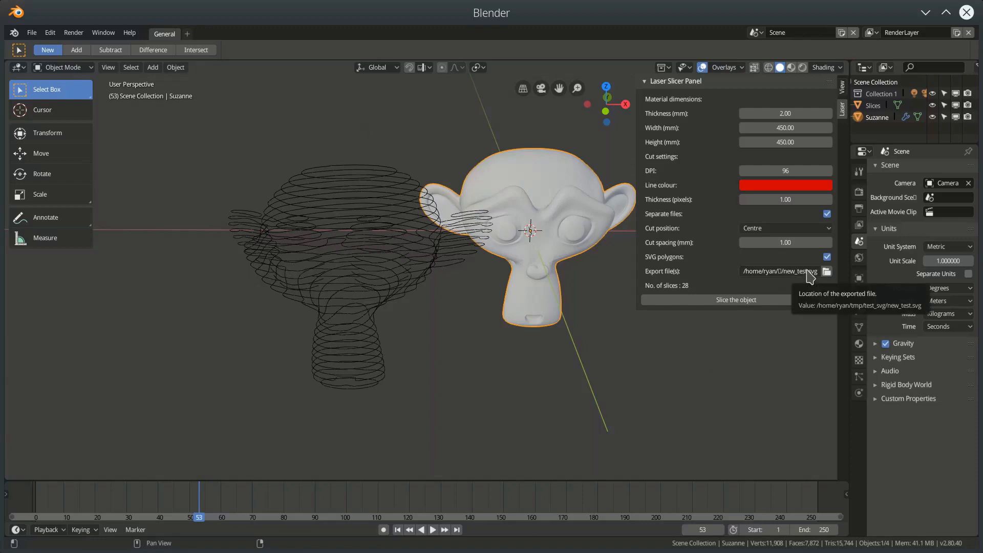
mouse_move(792, 290)
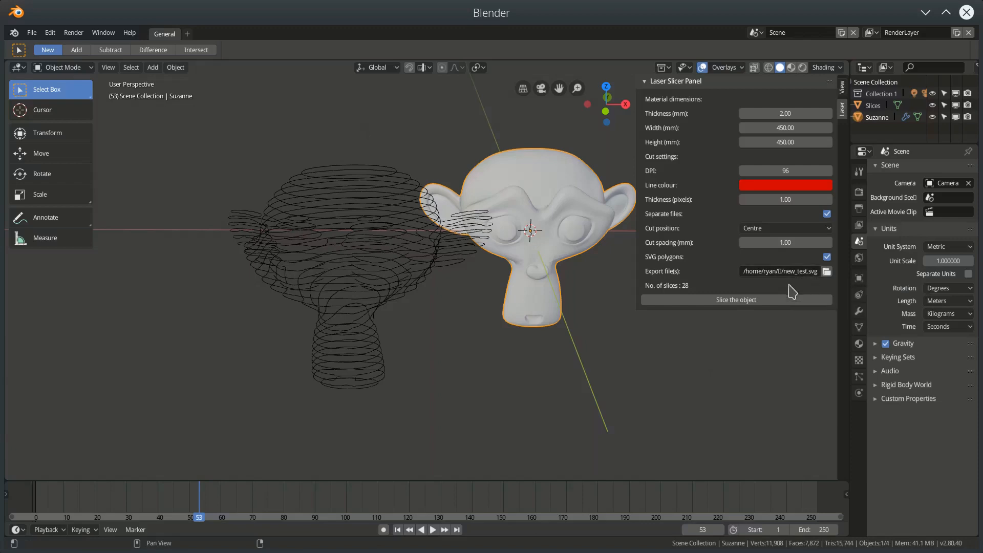
mouse_move(786, 295)
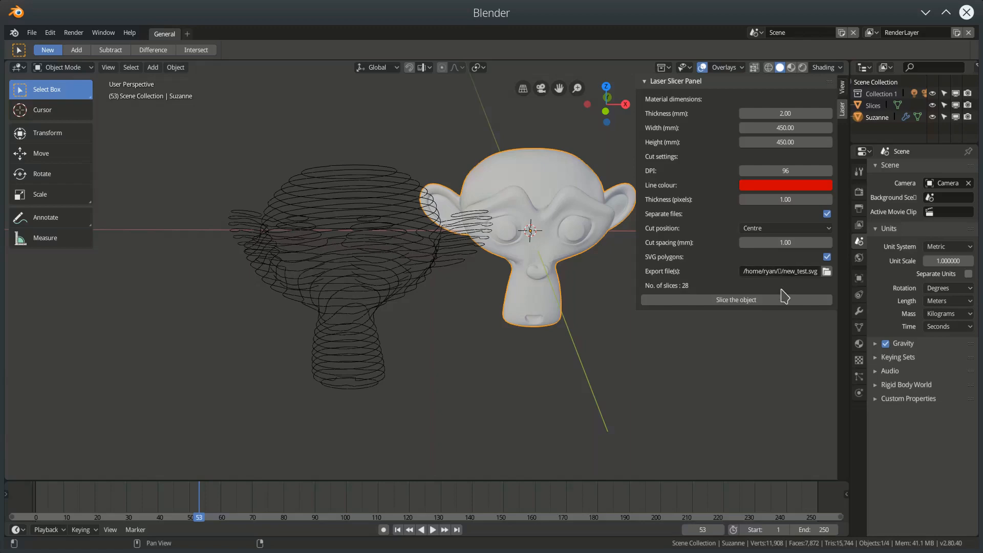
mouse_move(812, 284)
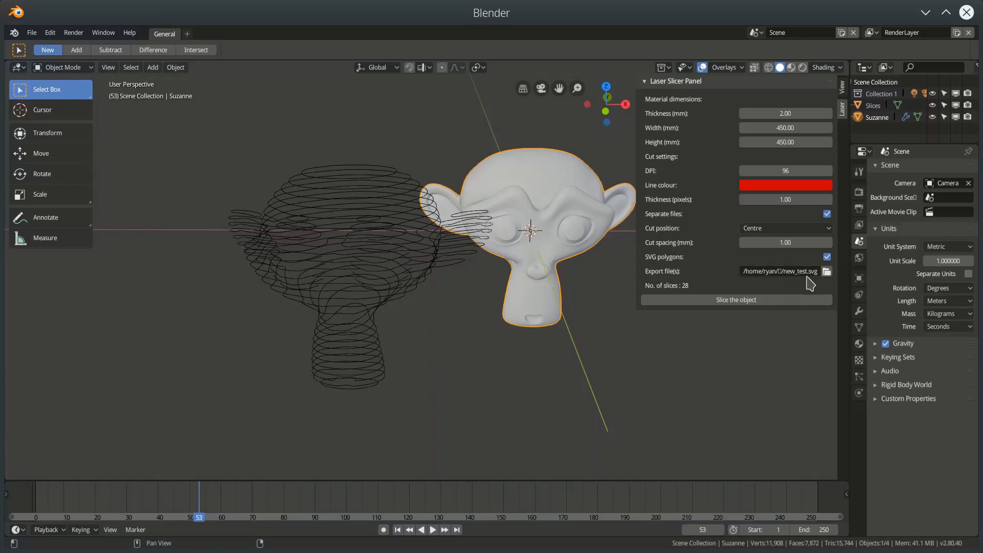
mouse_move(786, 270)
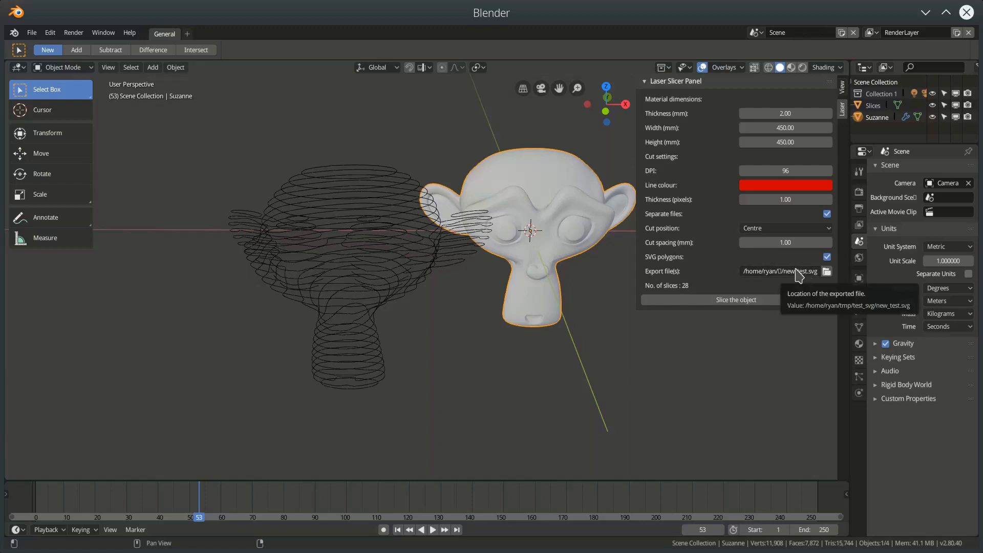
mouse_move(779, 281)
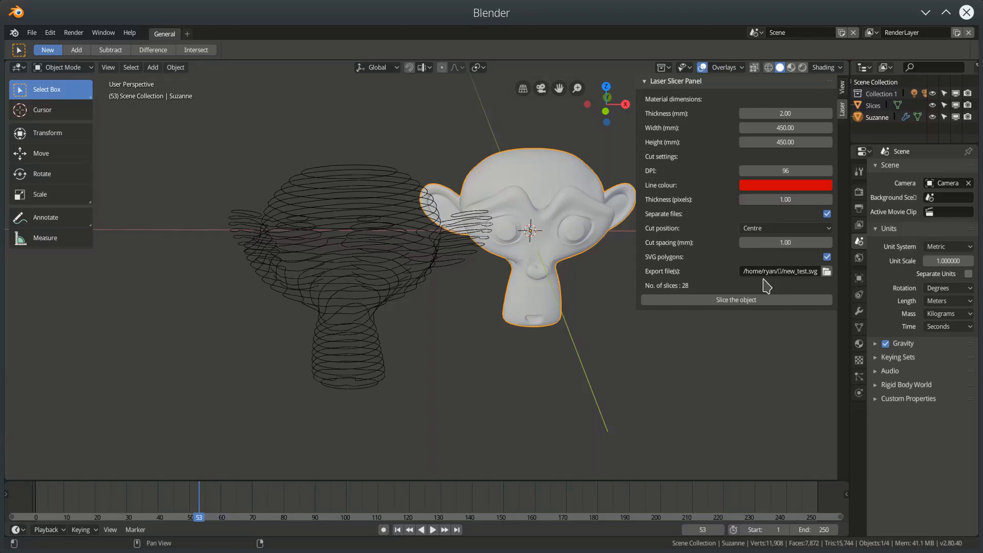
mouse_move(564, 260)
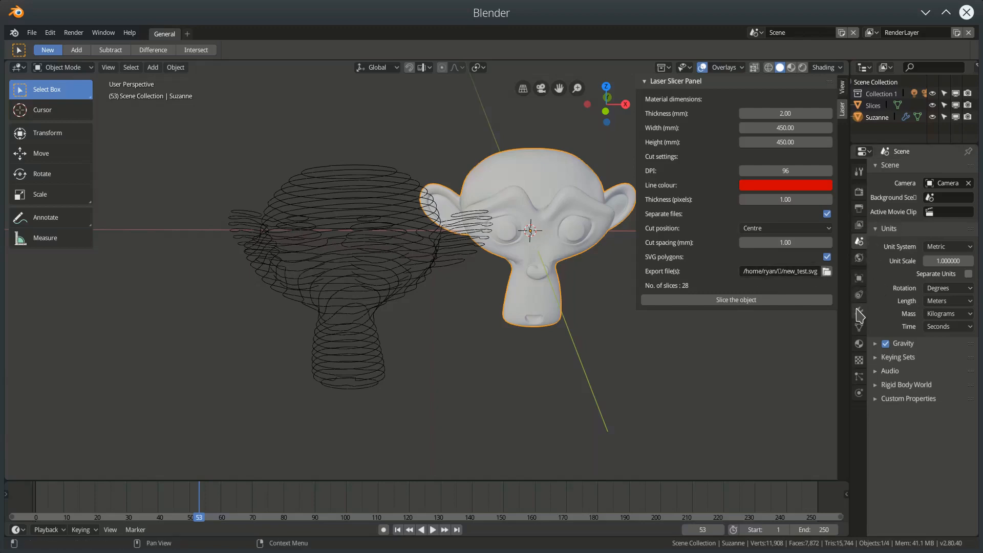
Set Suzanne's Subdivision Surface viewport level to 0, revealing the blocky low-poly head.
click(858, 310)
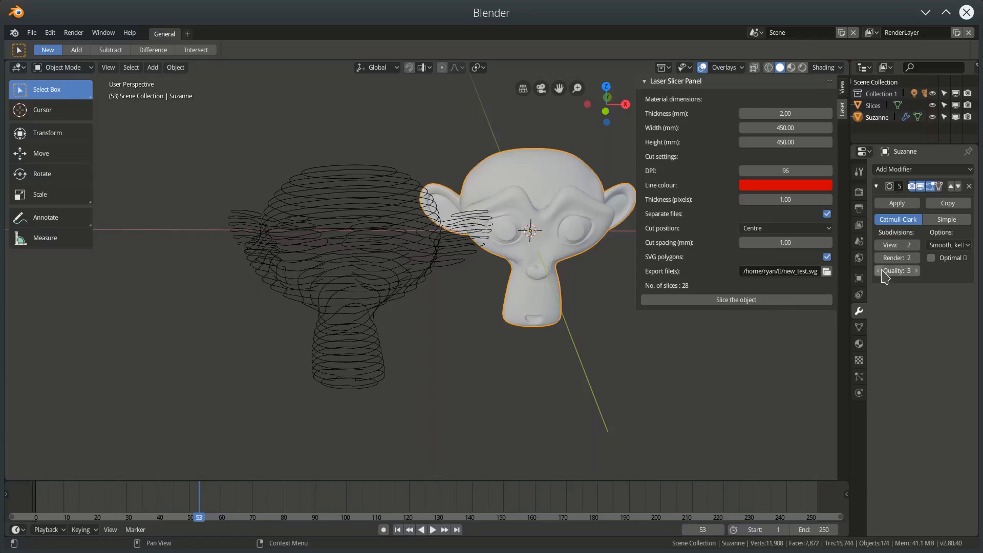
click(879, 270)
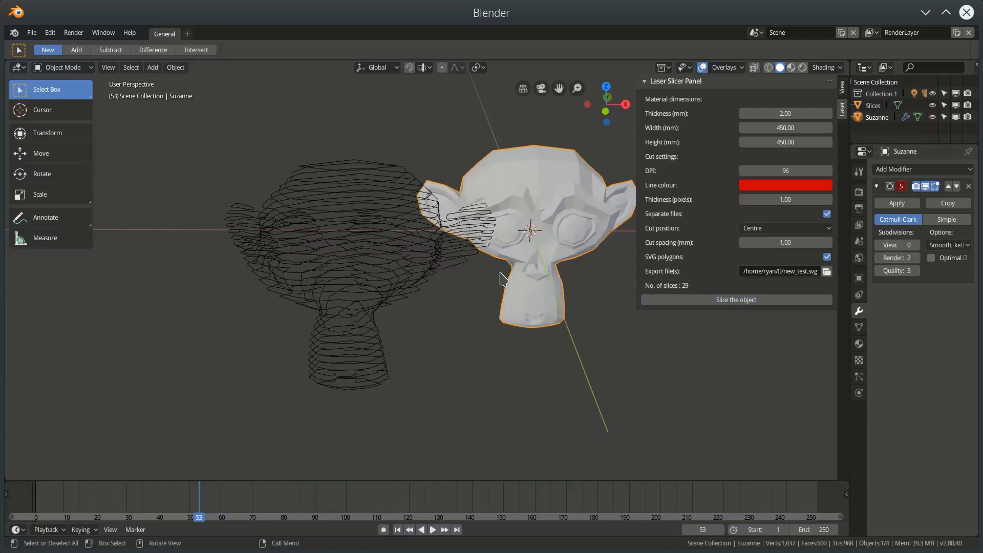
mouse_move(532, 213)
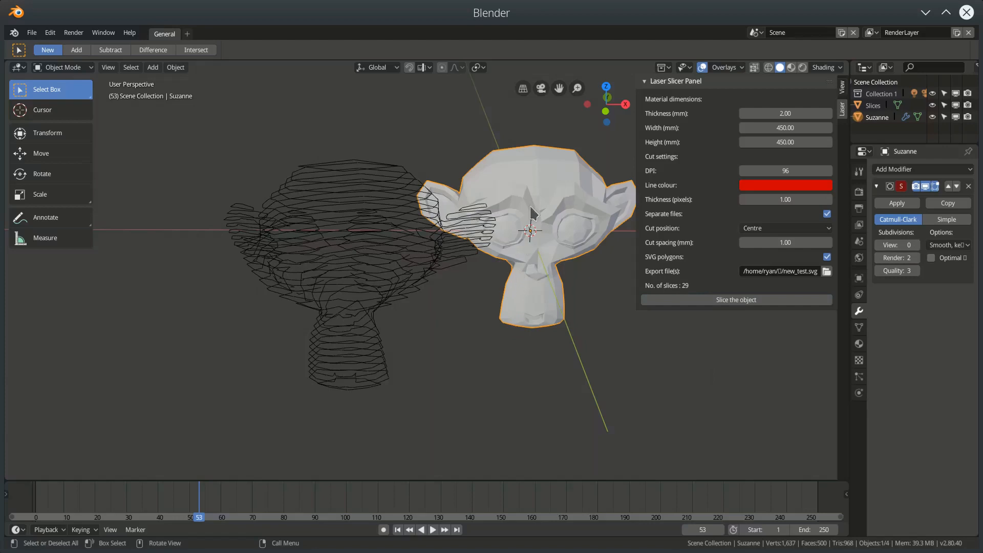
mouse_move(381, 233)
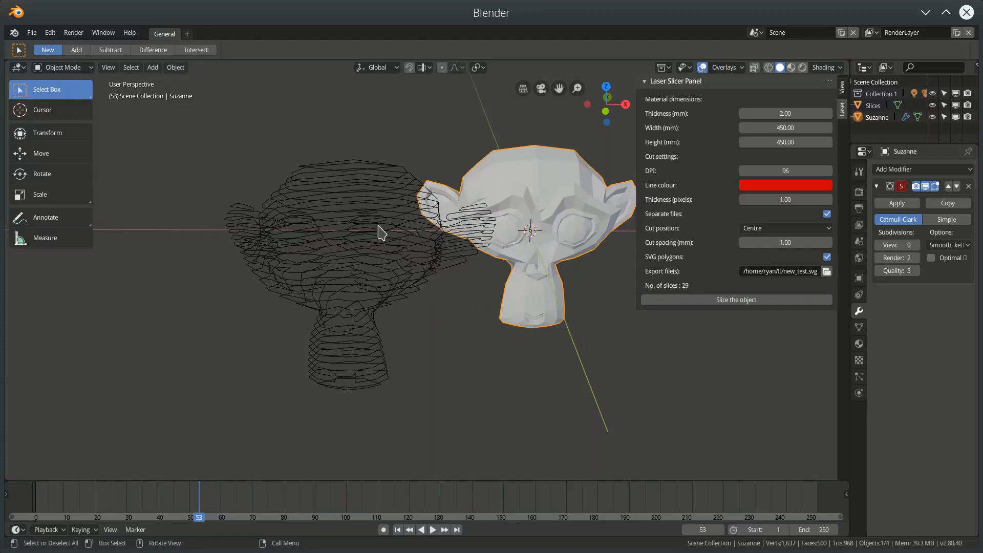